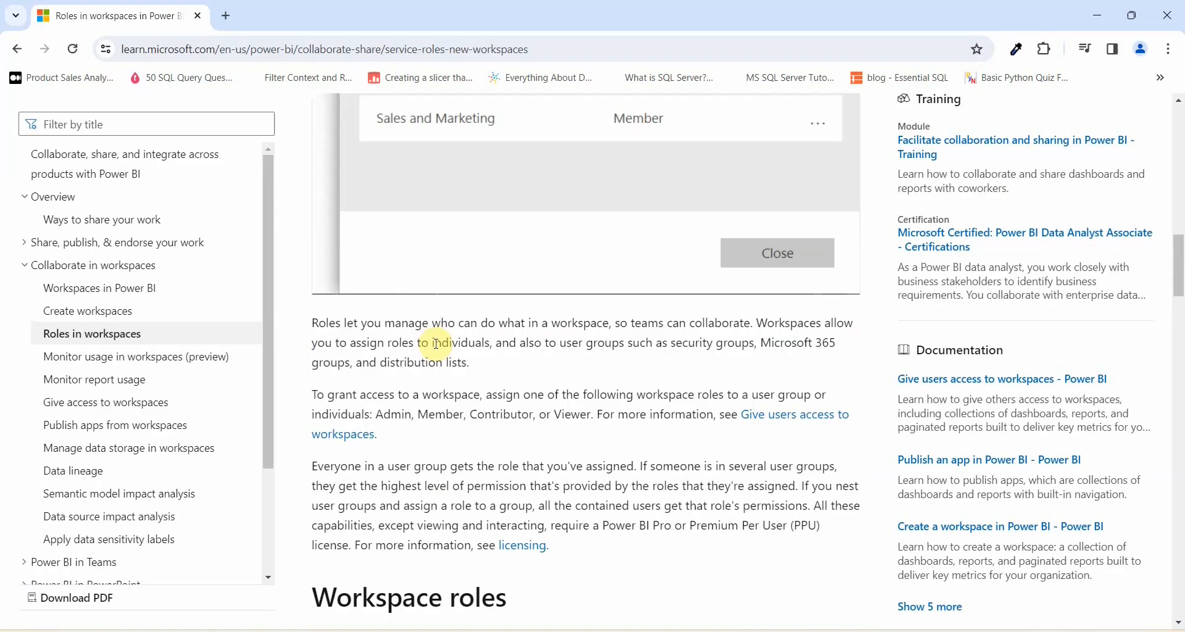
Scroll the Roles in workspaces article down to the Workspace roles capability table.
{"action": "scroll", "scroll_direction": "down", "scroll_amount": 3}
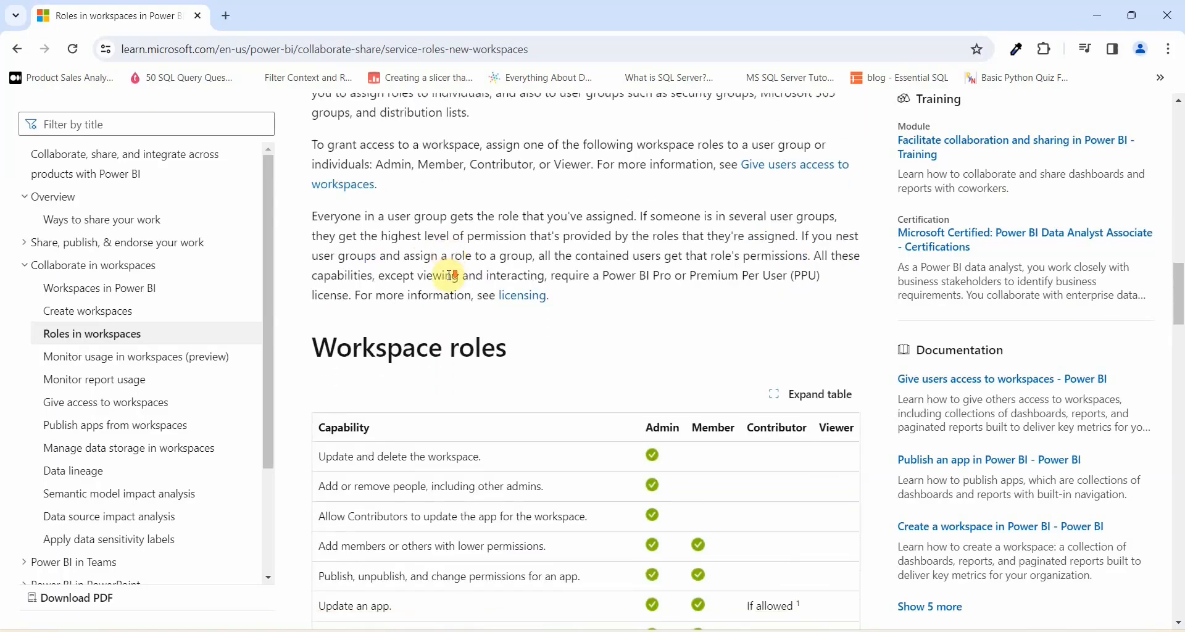
{"action": "scroll", "scroll_direction": "down", "scroll_amount": 3}
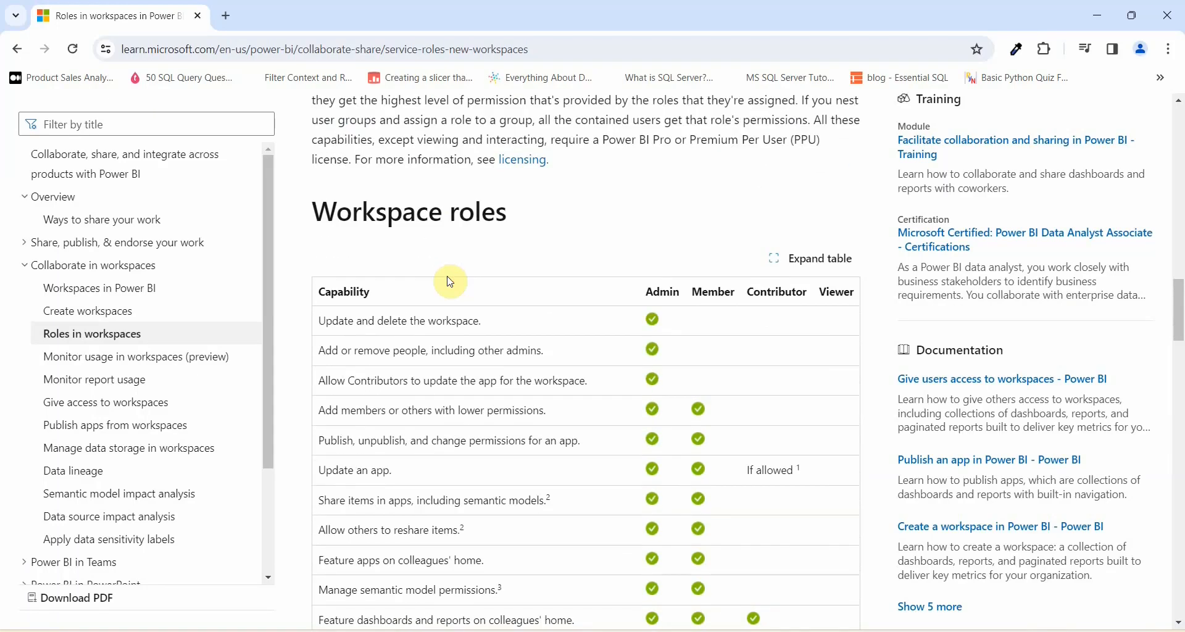
{"action": "mouse_move", "coordinate": [312, 225]}
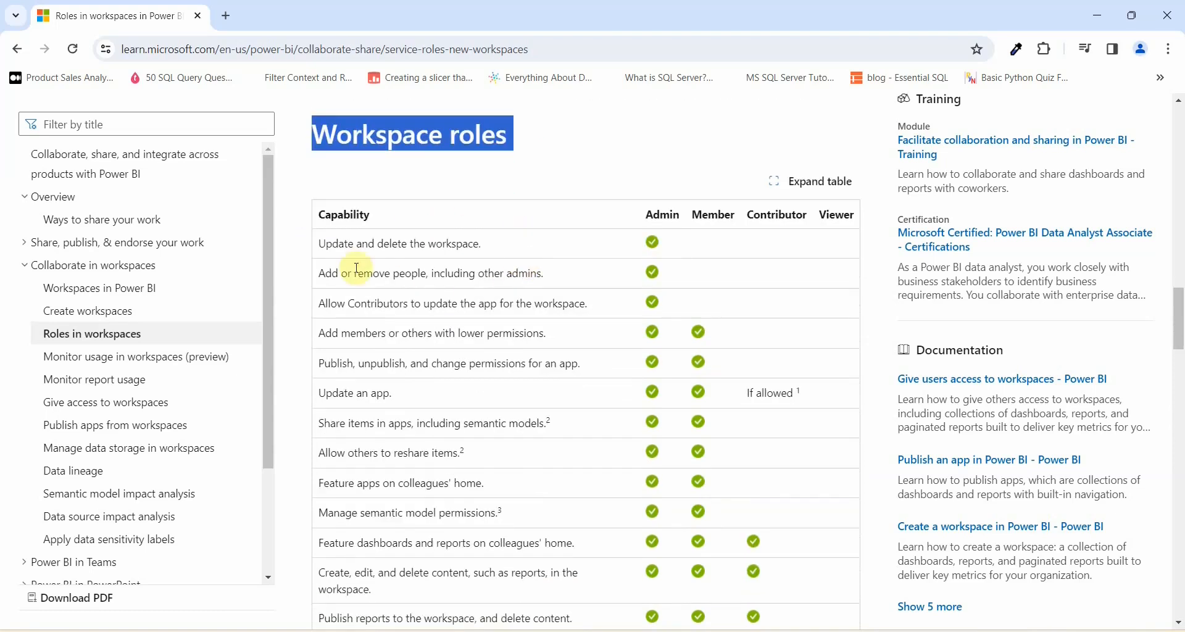
{"action": "mouse_move", "coordinate": [711, 217]}
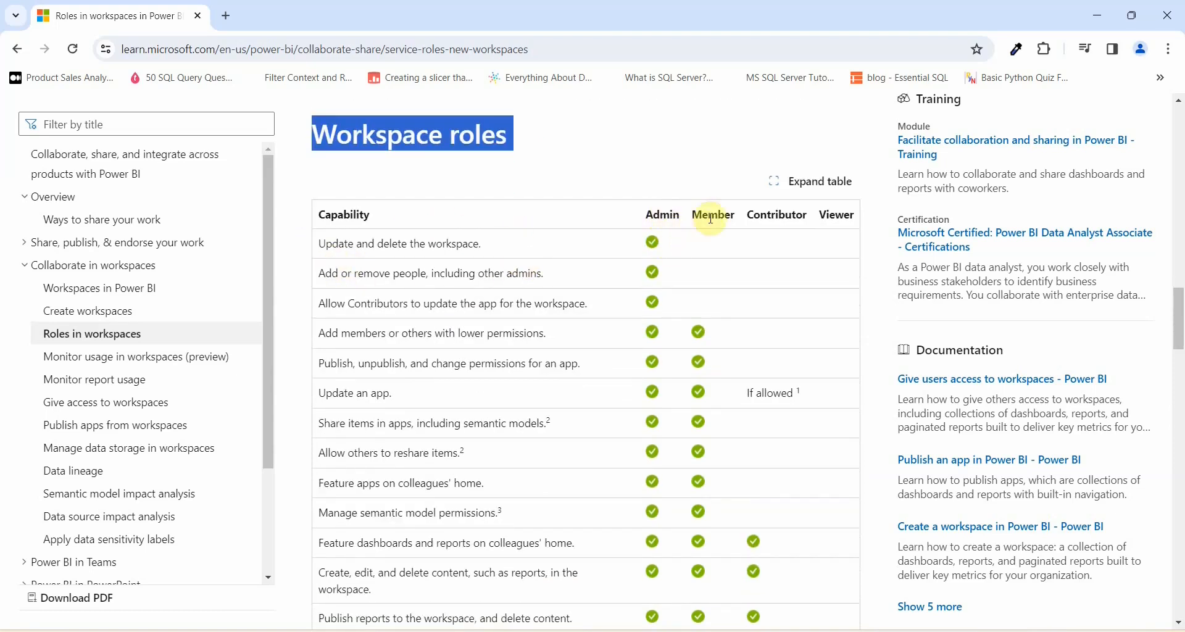
{"action": "mouse_move", "coordinate": [836, 213]}
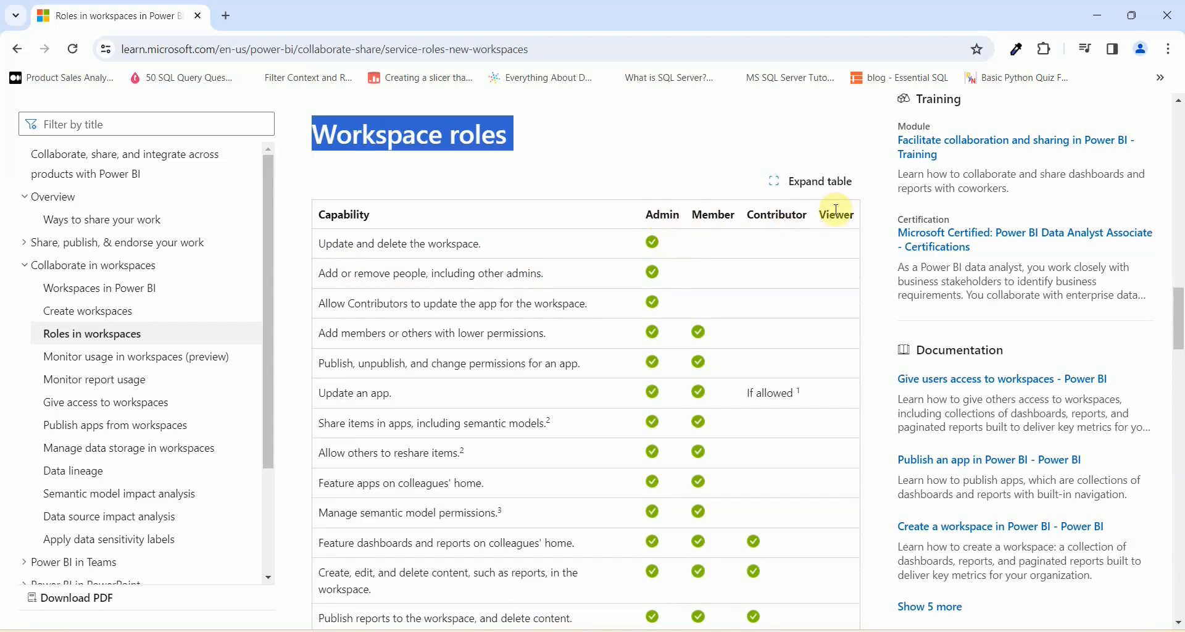
{"action": "mouse_move", "coordinate": [611, 264]}
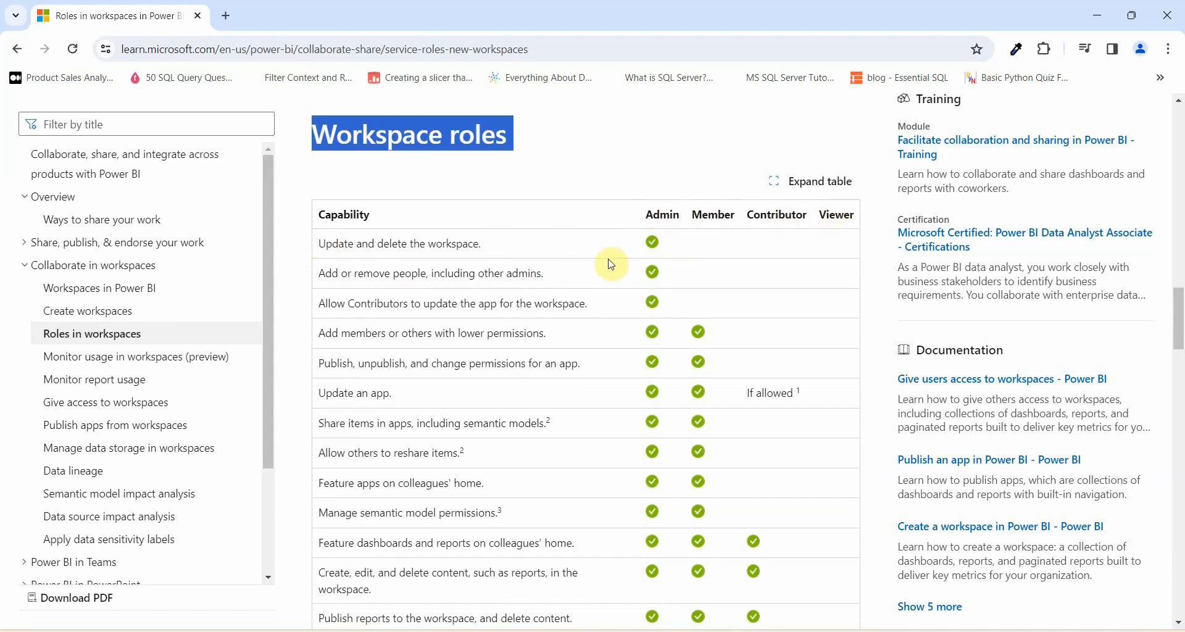
{"action": "mouse_move", "coordinate": [322, 256]}
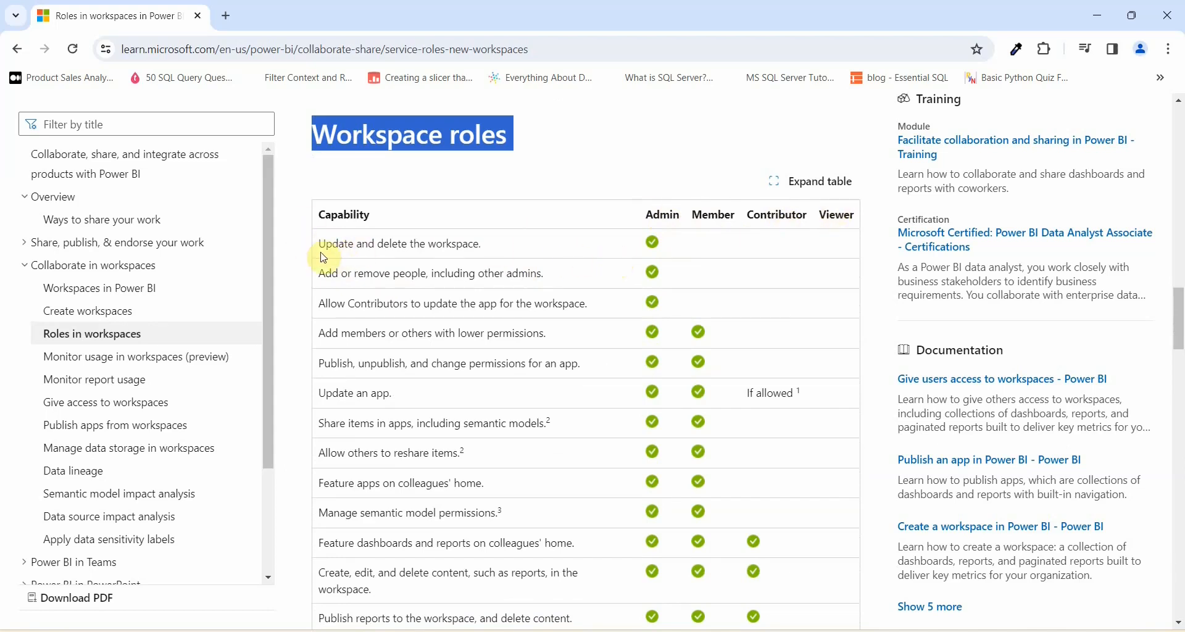
{"action": "mouse_move", "coordinate": [599, 265]}
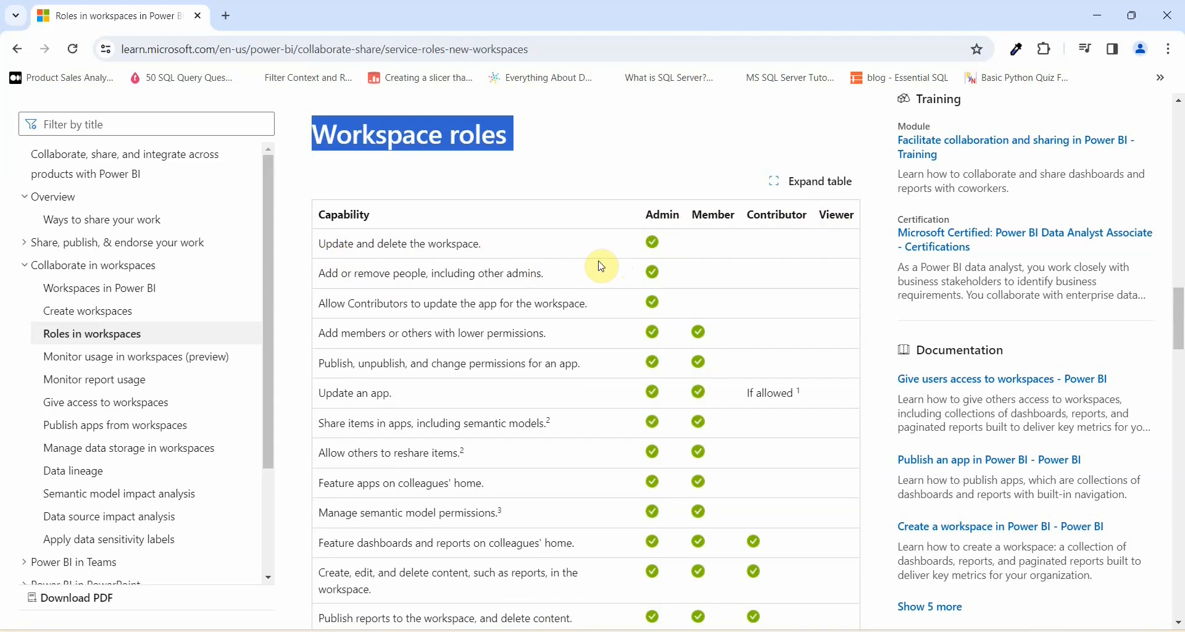
{"action": "mouse_move", "coordinate": [722, 253]}
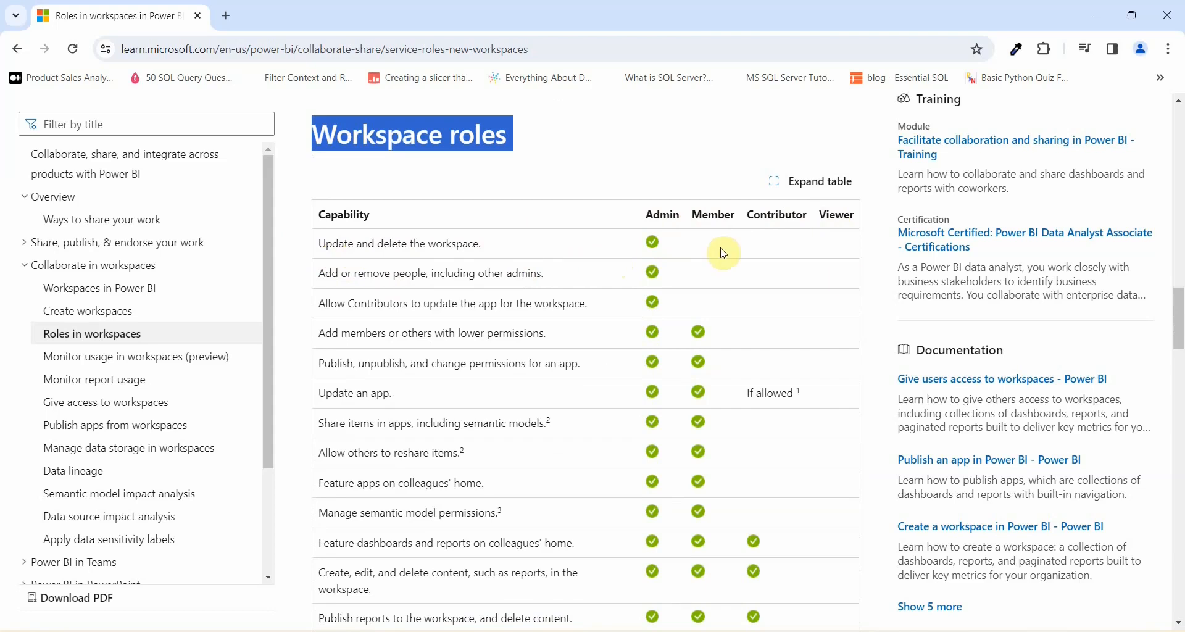
{"action": "mouse_move", "coordinate": [804, 256]}
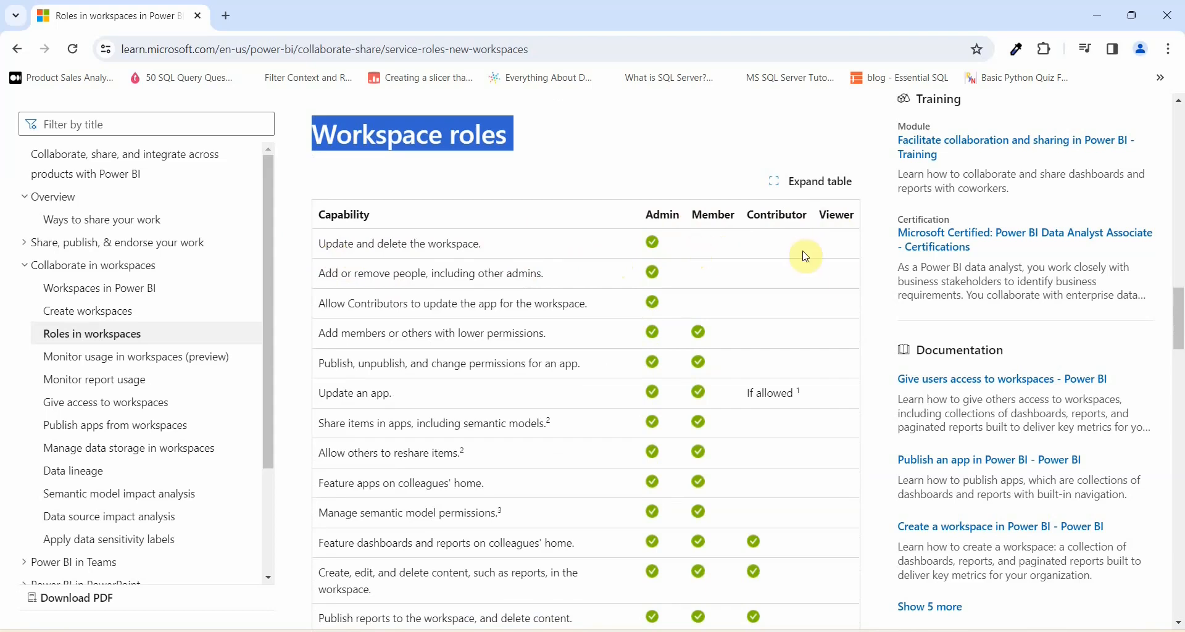
{"action": "mouse_move", "coordinate": [321, 278]}
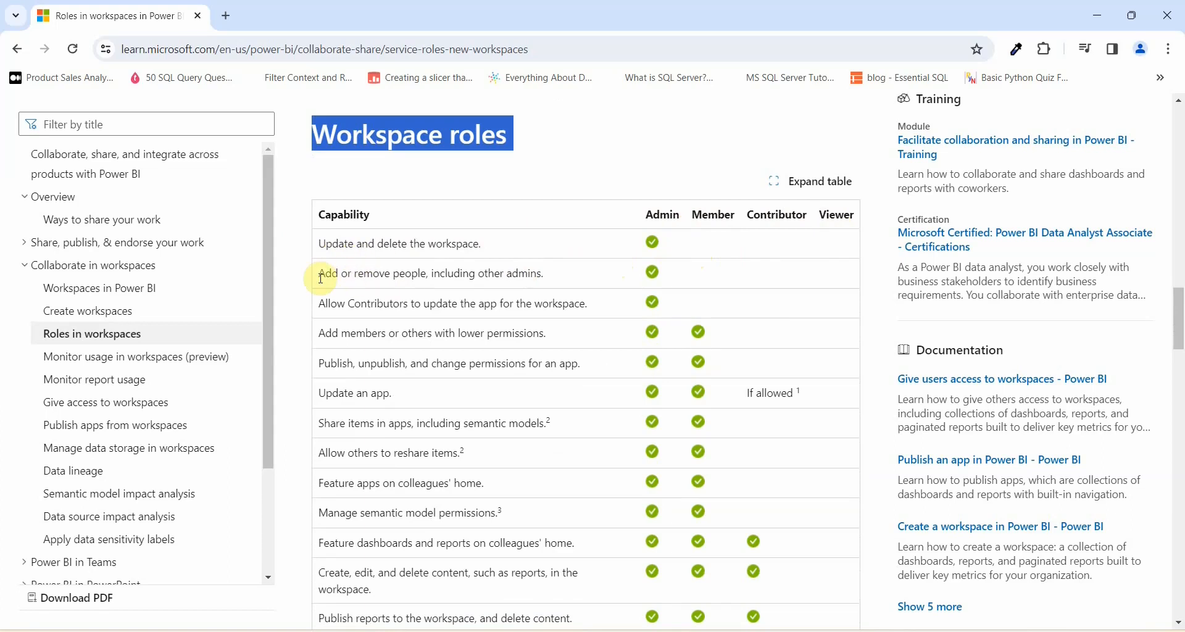
{"action": "mouse_move", "coordinate": [419, 278]}
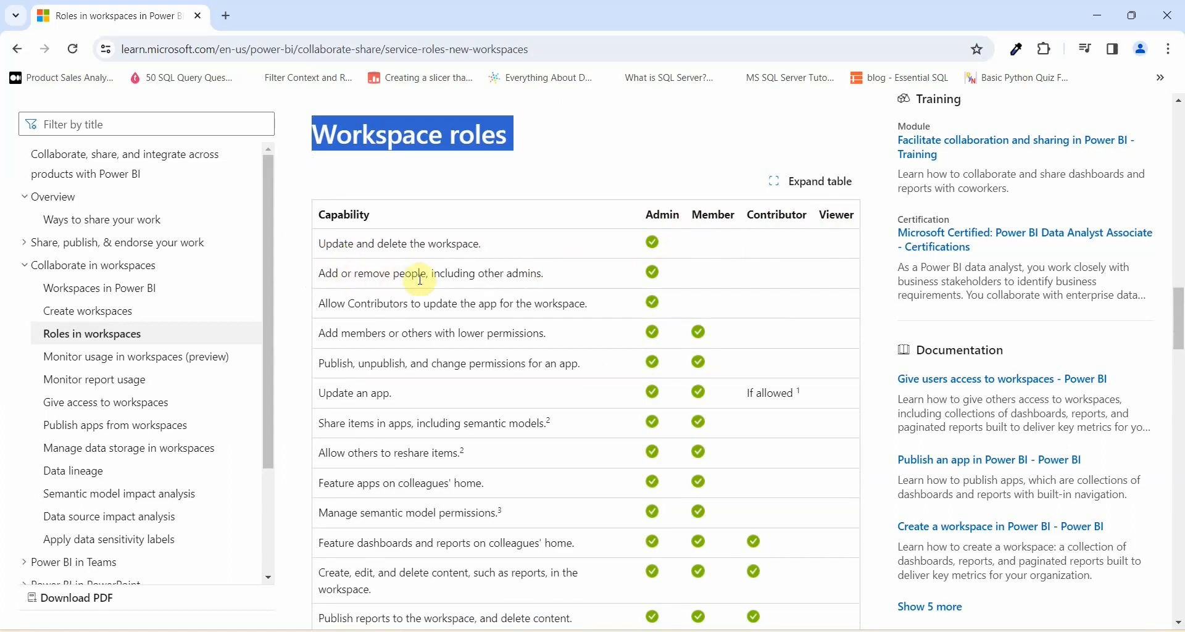
{"action": "mouse_move", "coordinate": [524, 278]}
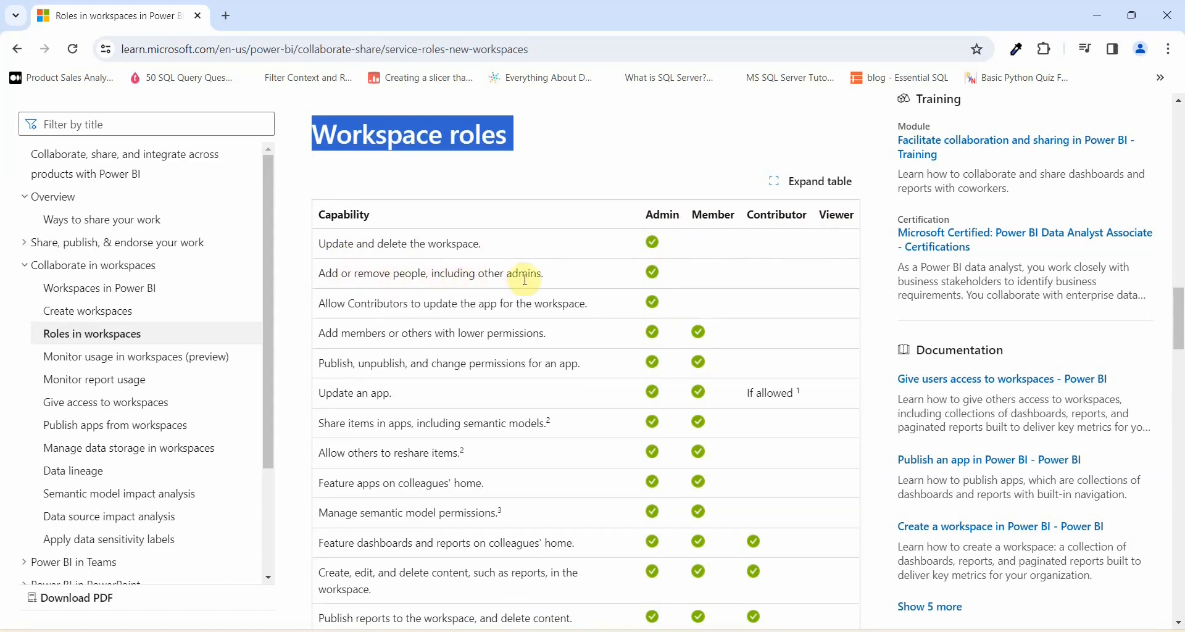
{"action": "mouse_move", "coordinate": [330, 316]}
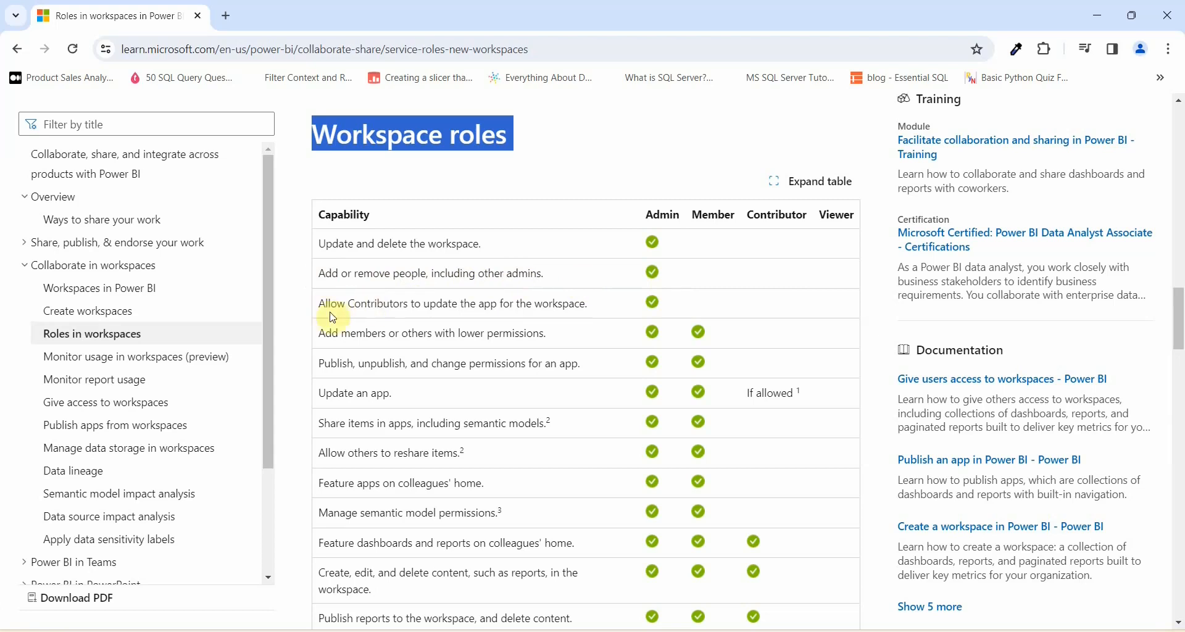
{"action": "mouse_move", "coordinate": [416, 318]}
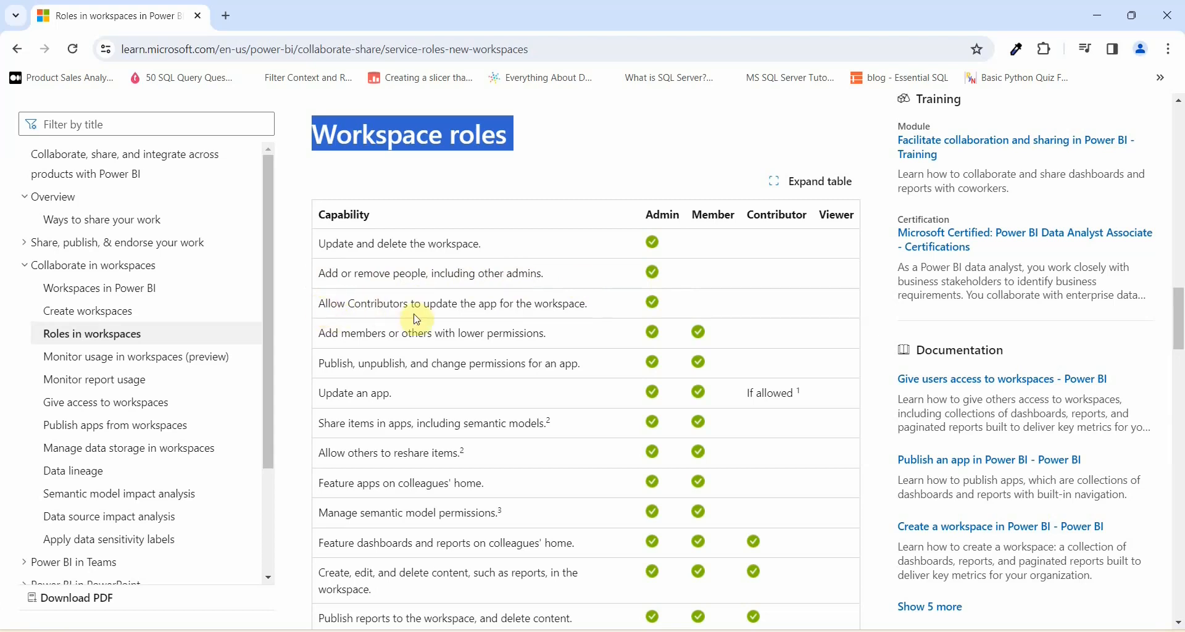
{"action": "mouse_move", "coordinate": [711, 316]}
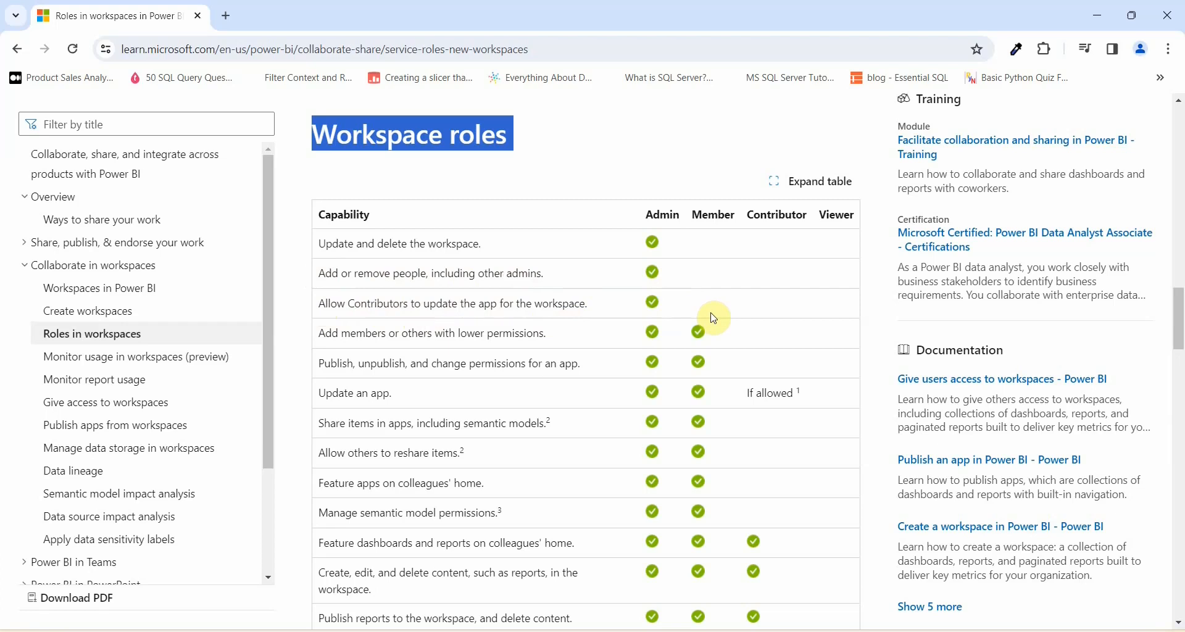
{"action": "mouse_move", "coordinate": [738, 254]}
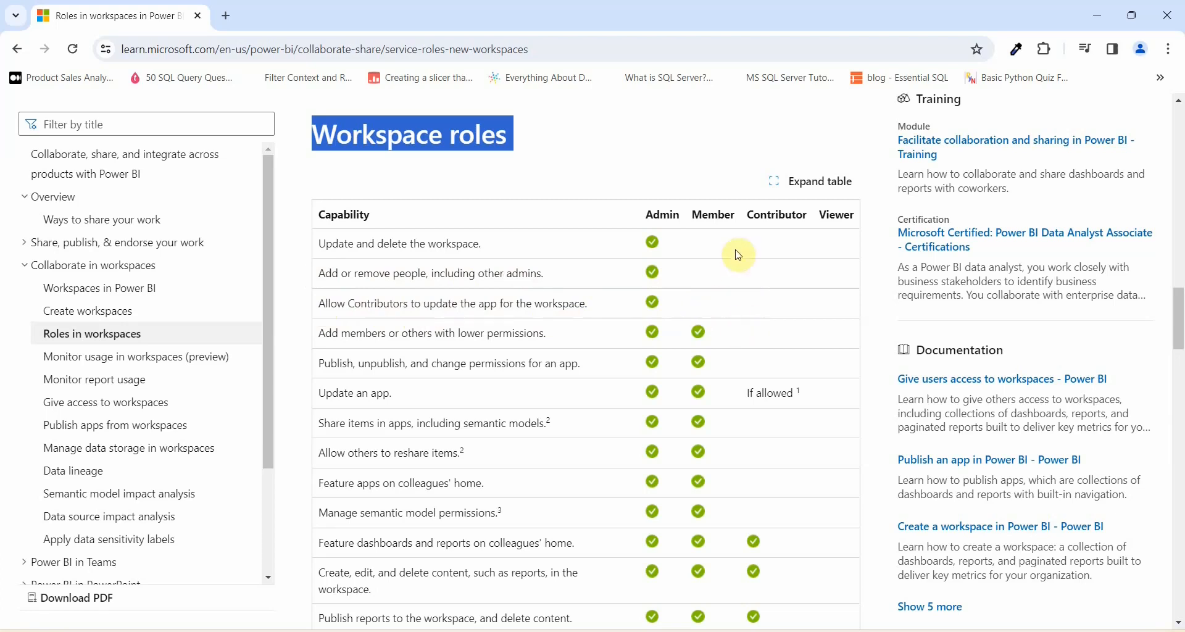
{"action": "mouse_move", "coordinate": [717, 342]}
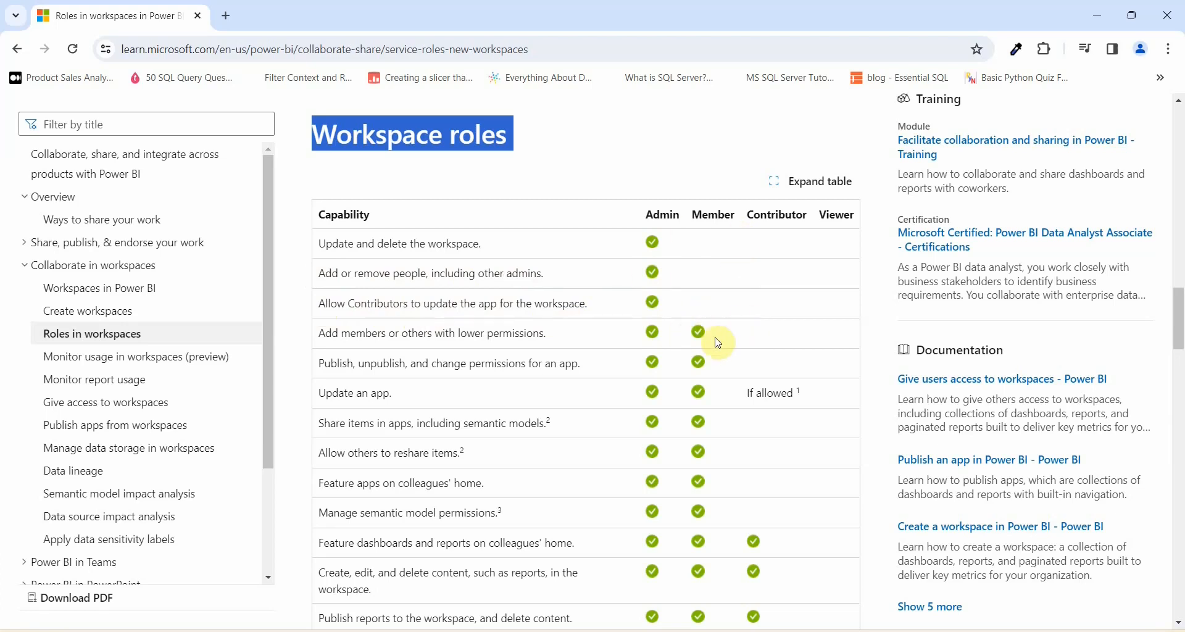
{"action": "mouse_move", "coordinate": [718, 411]}
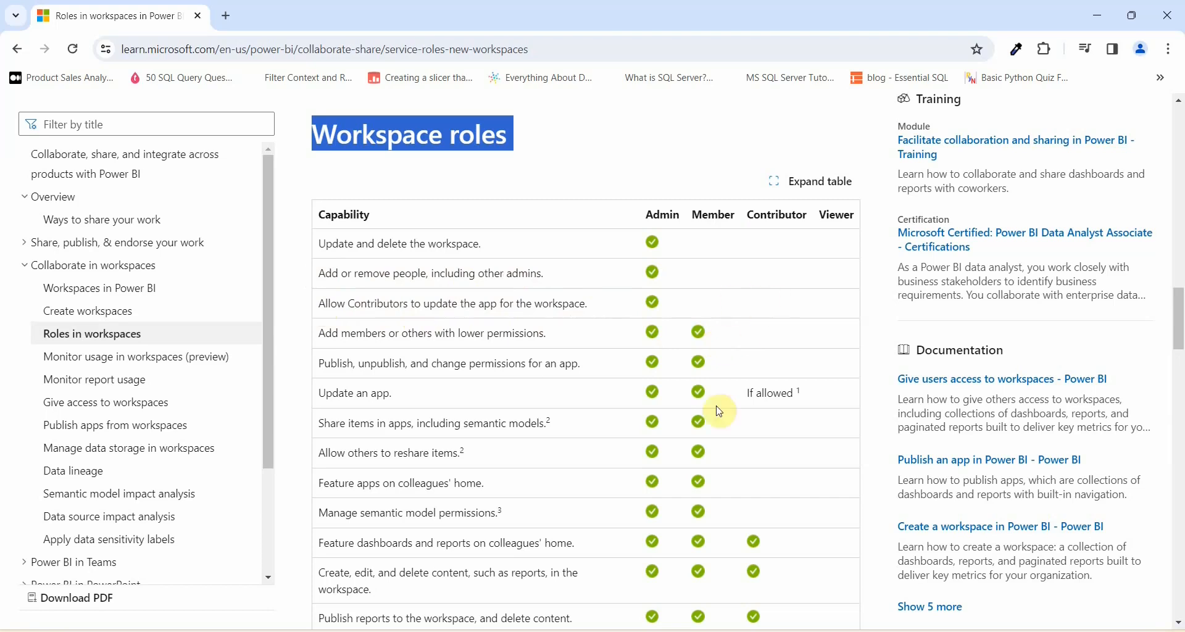
{"action": "mouse_move", "coordinate": [770, 557]}
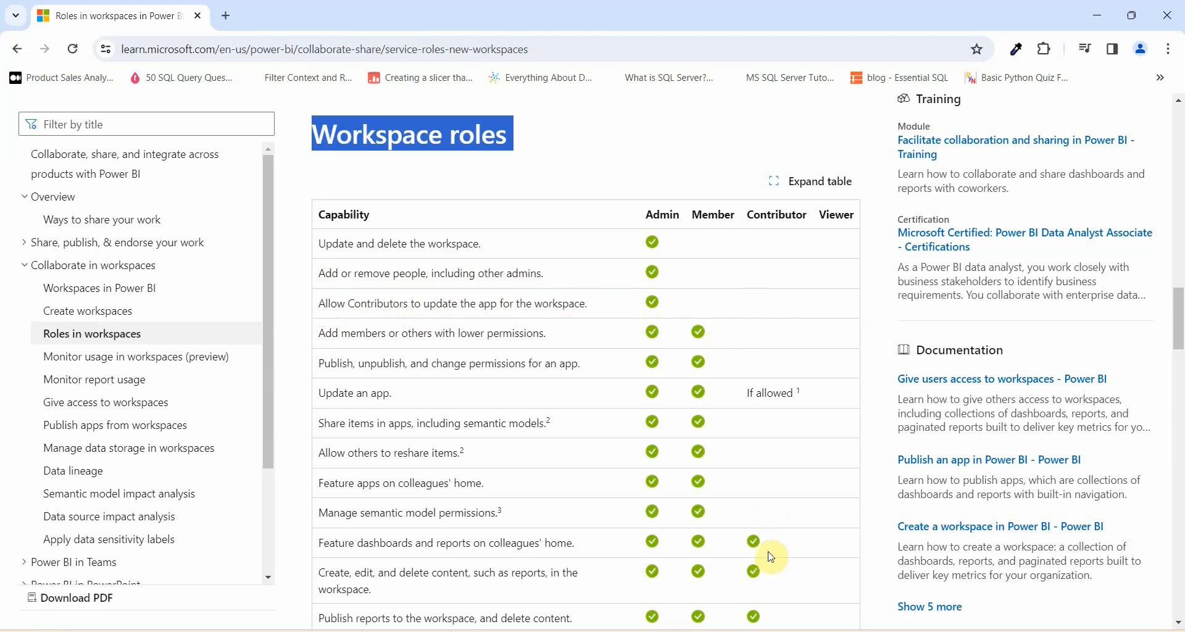
{"action": "scroll", "scroll_direction": "down", "scroll_amount": 3}
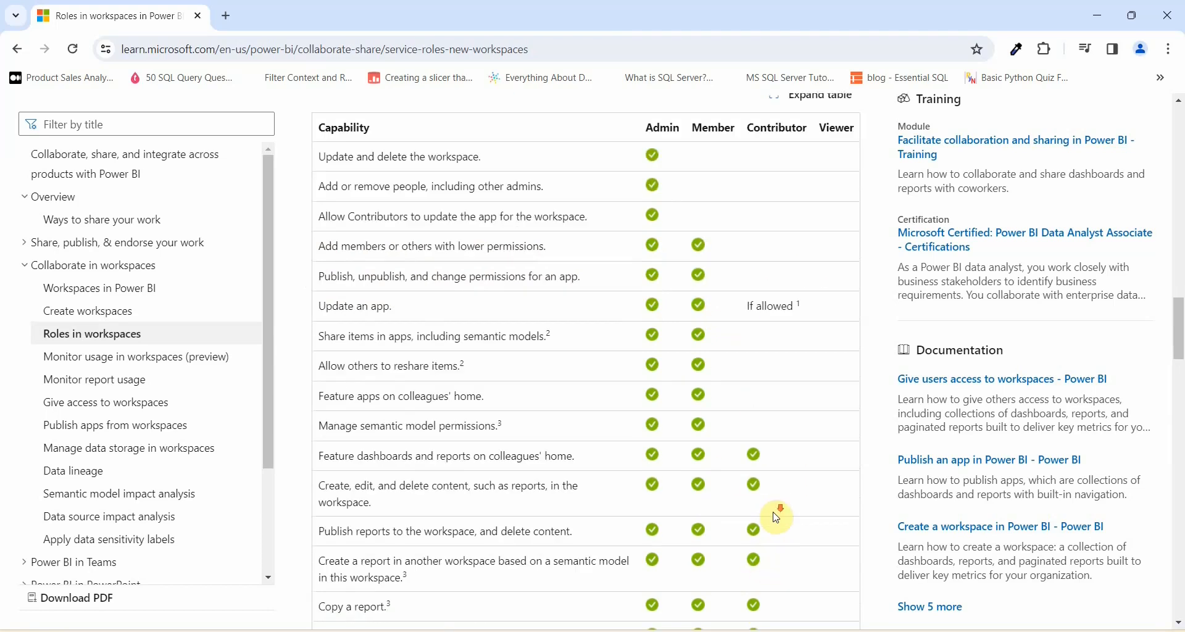
{"action": "scroll", "scroll_direction": "down", "scroll_amount": 3}
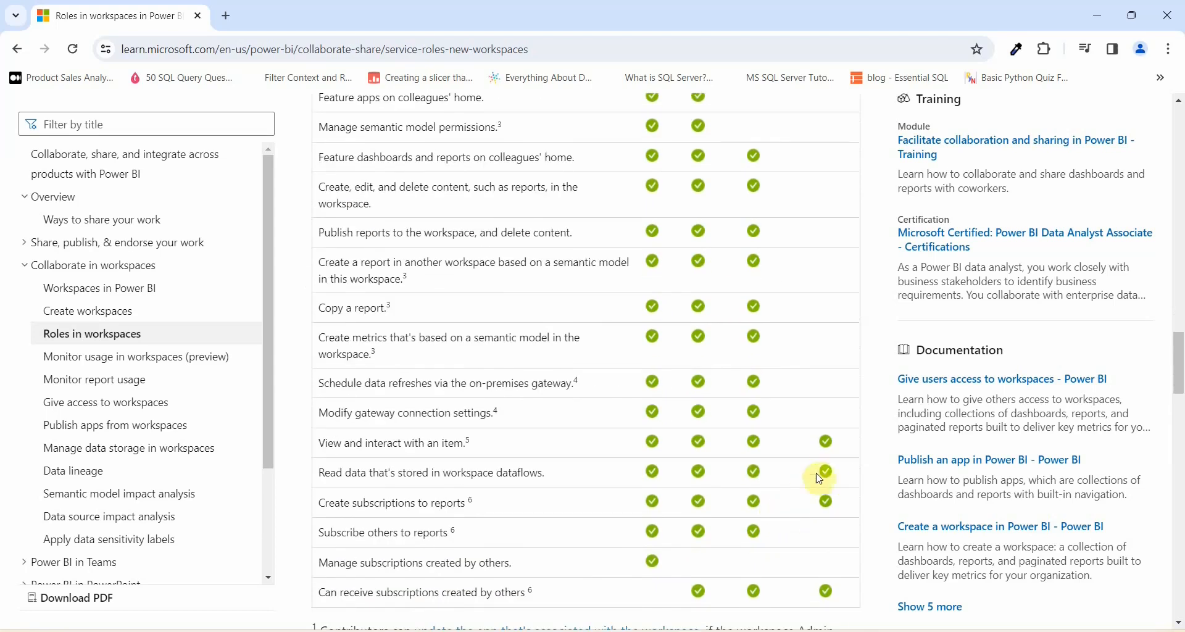
{"action": "scroll", "scroll_direction": "up", "scroll_amount": 3}
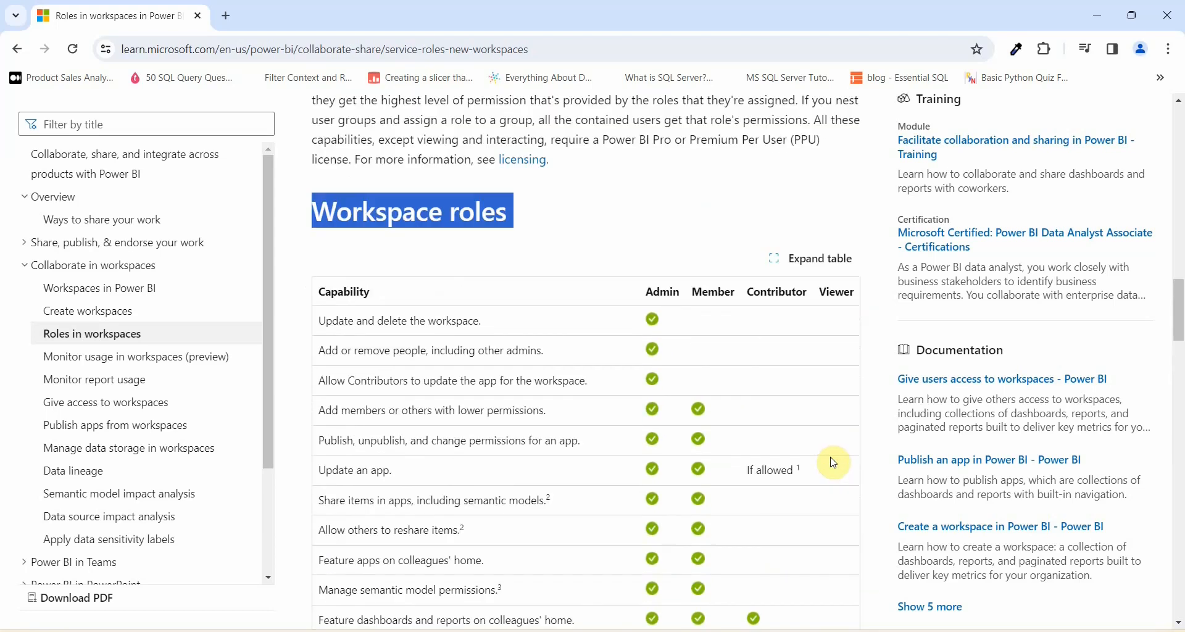
{"action": "scroll", "scroll_direction": "down", "scroll_amount": 3}
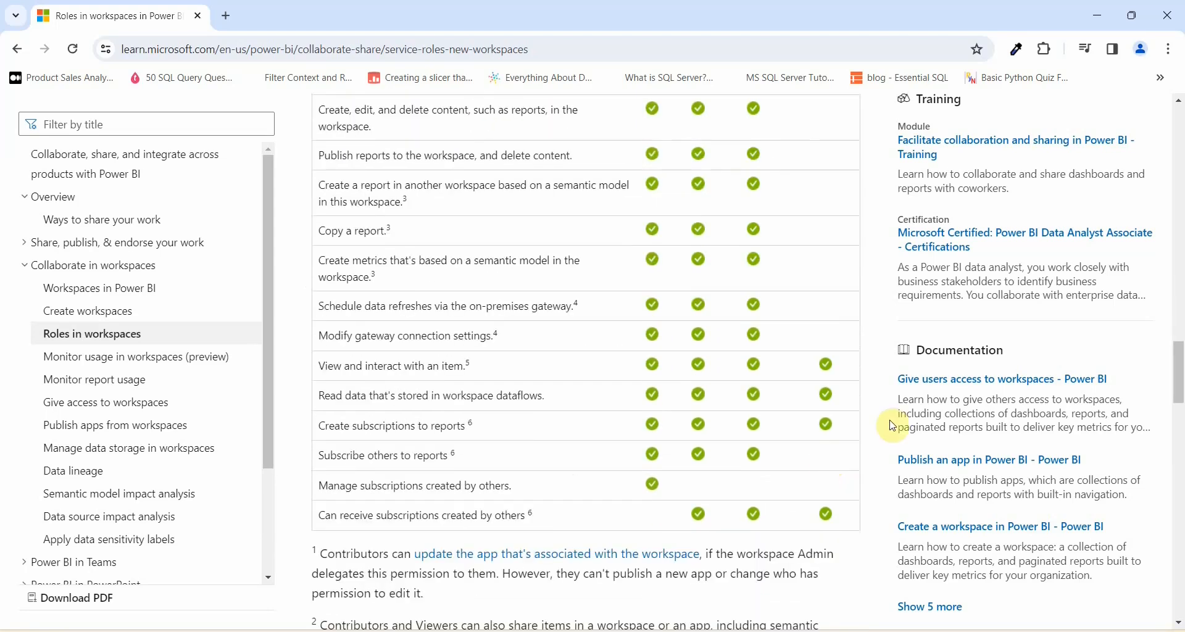
{"action": "mouse_move", "coordinate": [415, 378]}
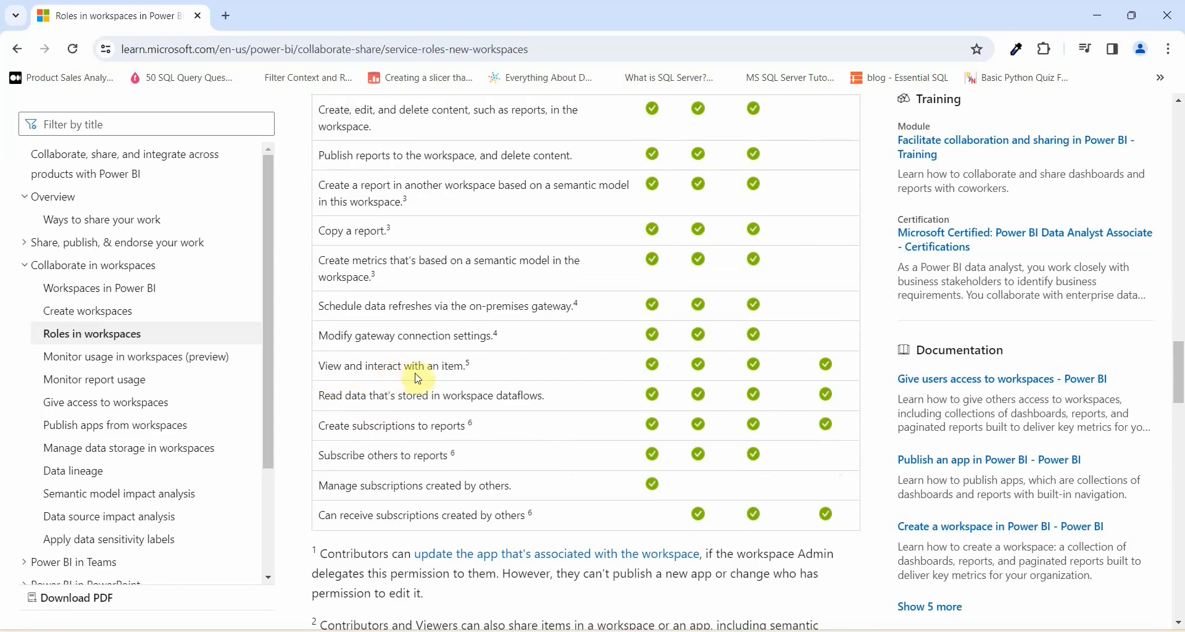
{"action": "mouse_move", "coordinate": [443, 377]}
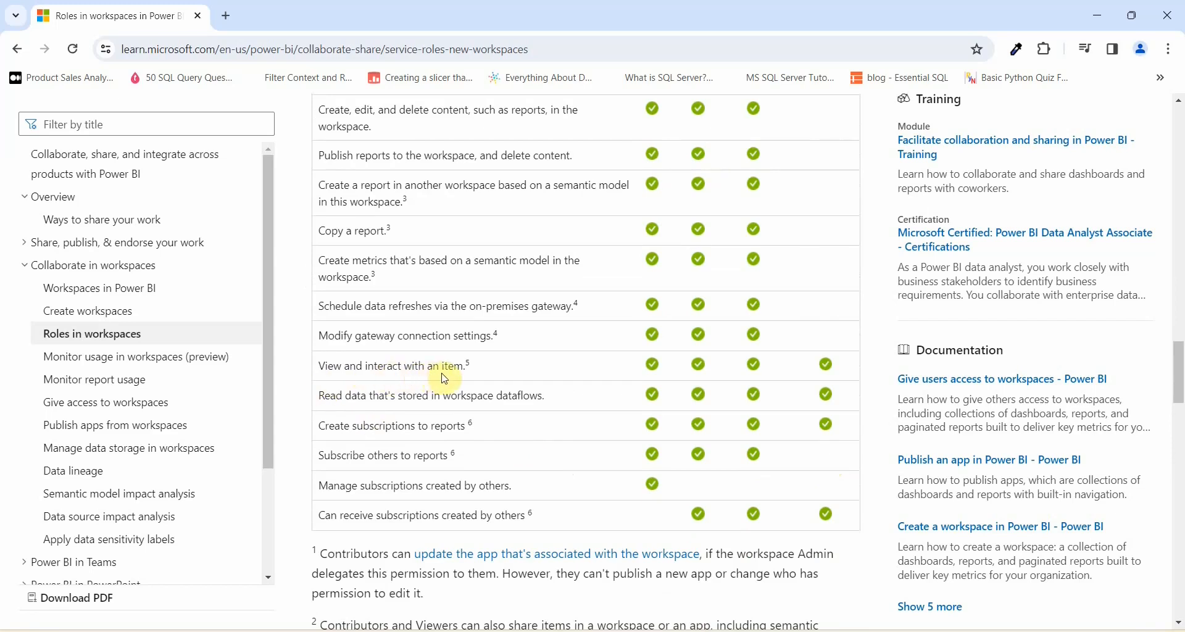
{"action": "mouse_move", "coordinate": [424, 382]}
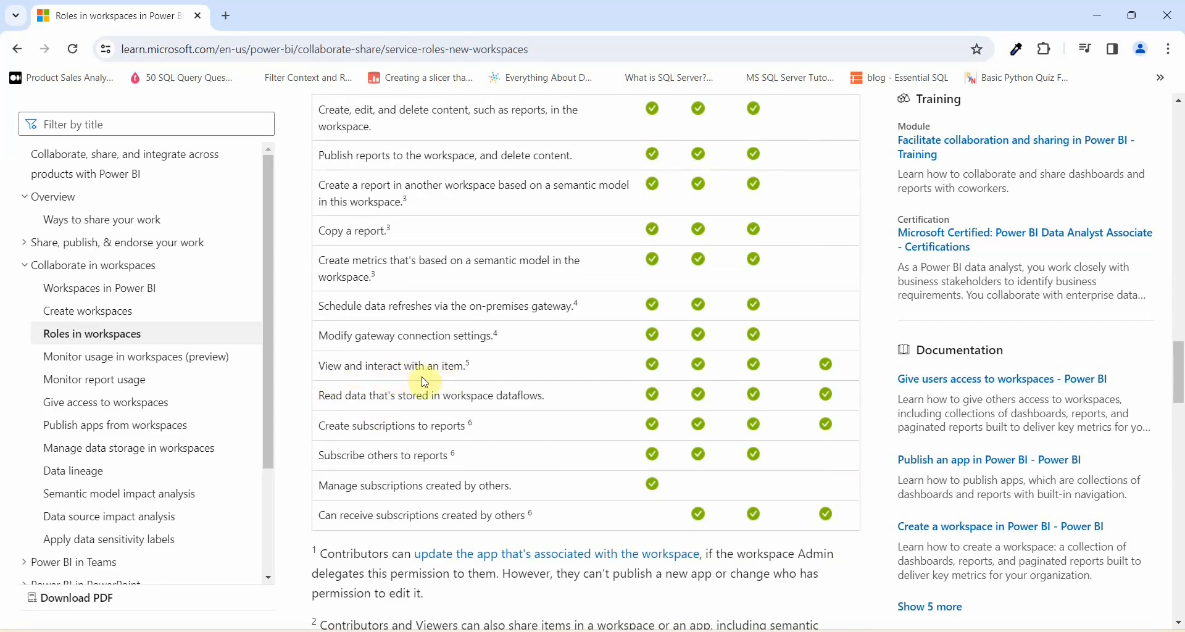
{"action": "mouse_move", "coordinate": [442, 454]}
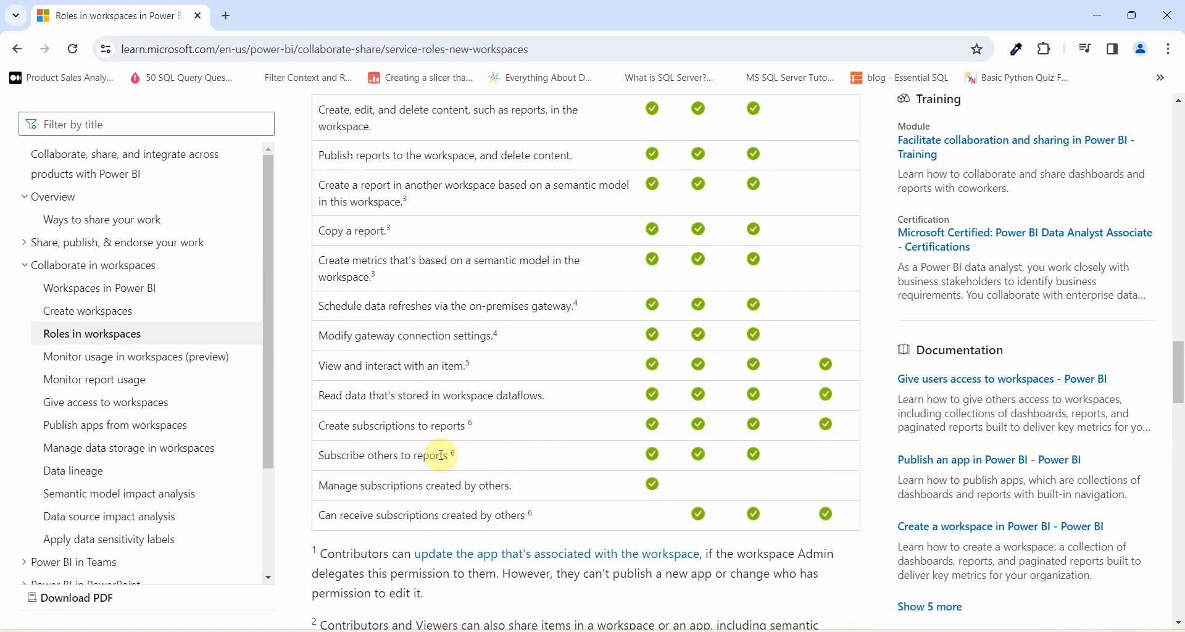
{"action": "mouse_move", "coordinate": [406, 420]}
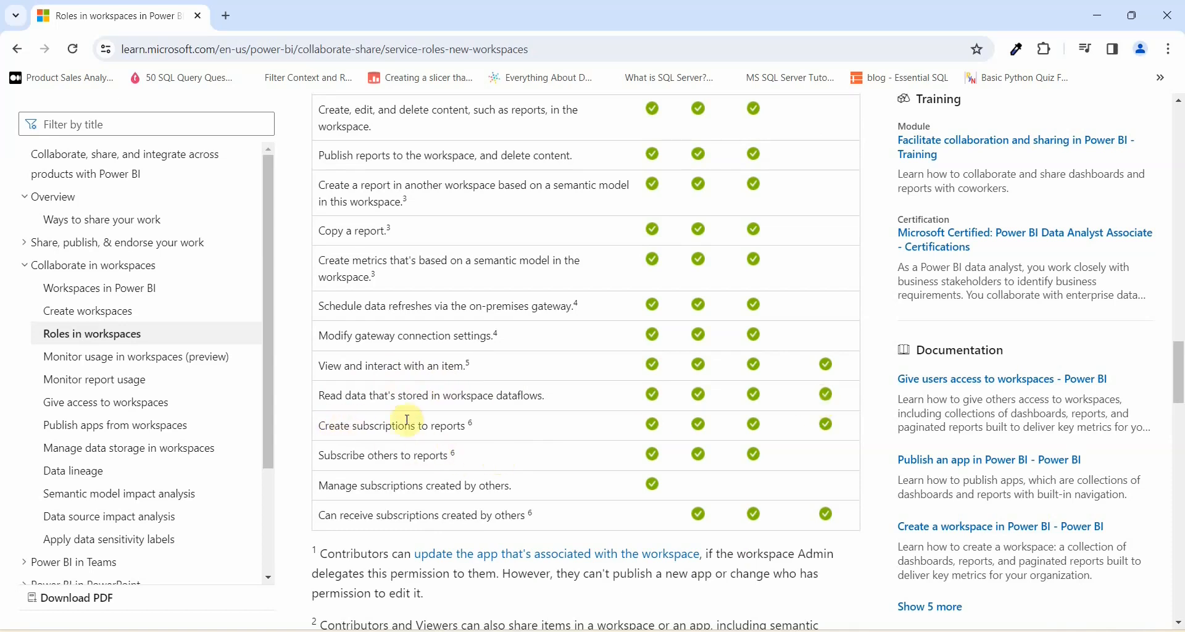
{"action": "mouse_move", "coordinate": [363, 415]}
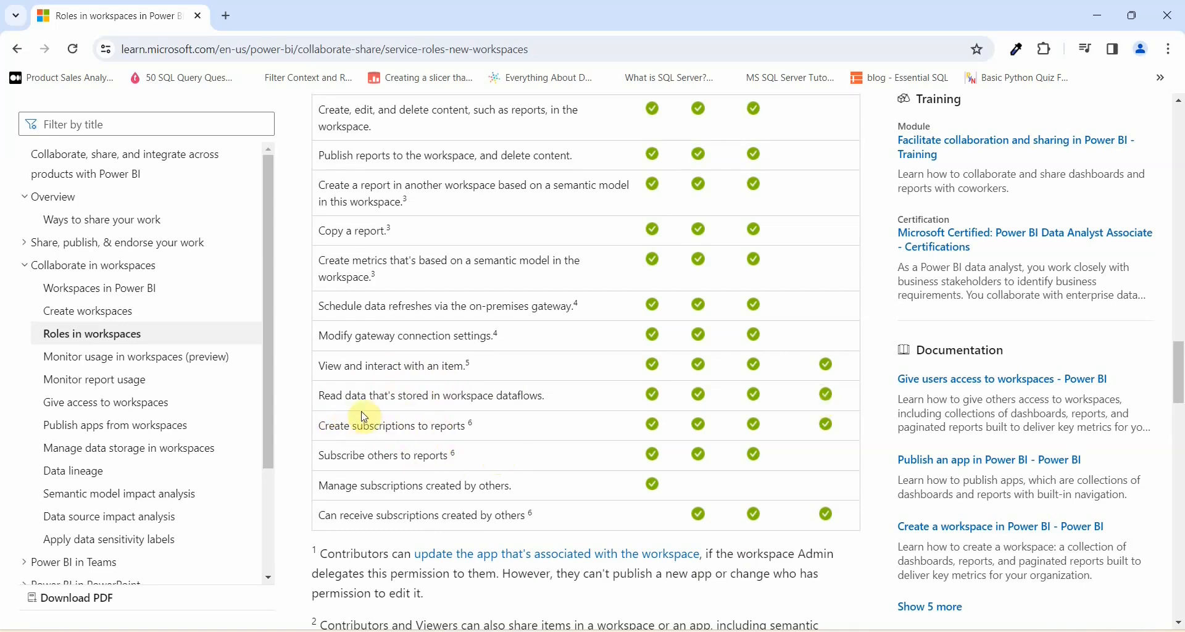
{"action": "mouse_move", "coordinate": [574, 452]}
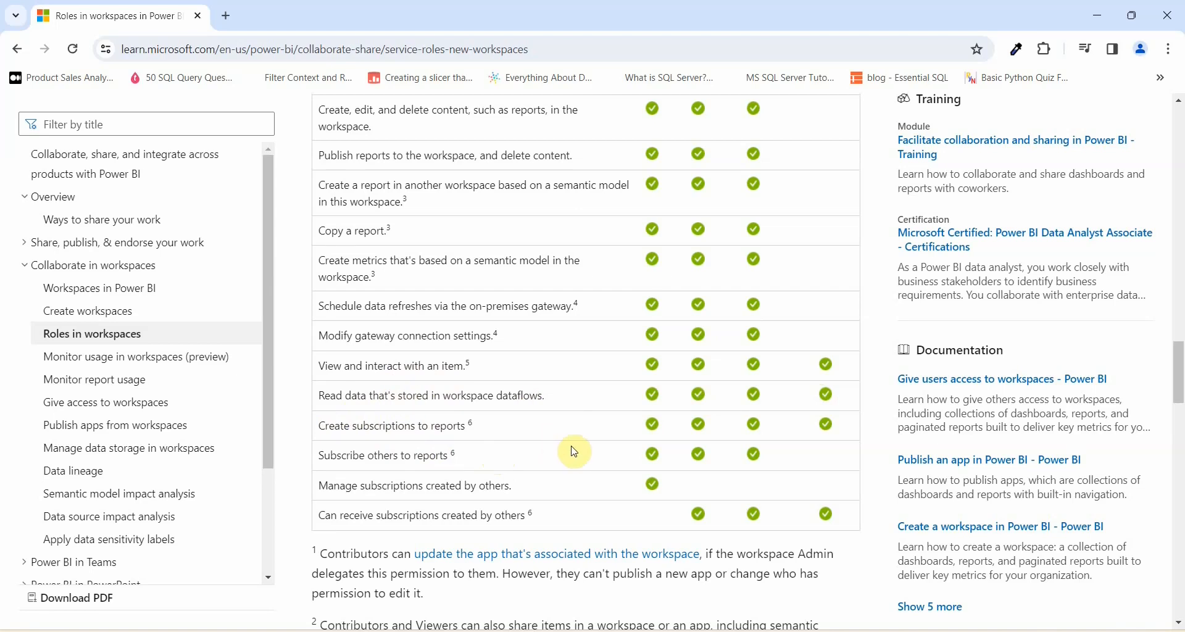
{"action": "scroll", "scroll_direction": "up", "scroll_amount": 3}
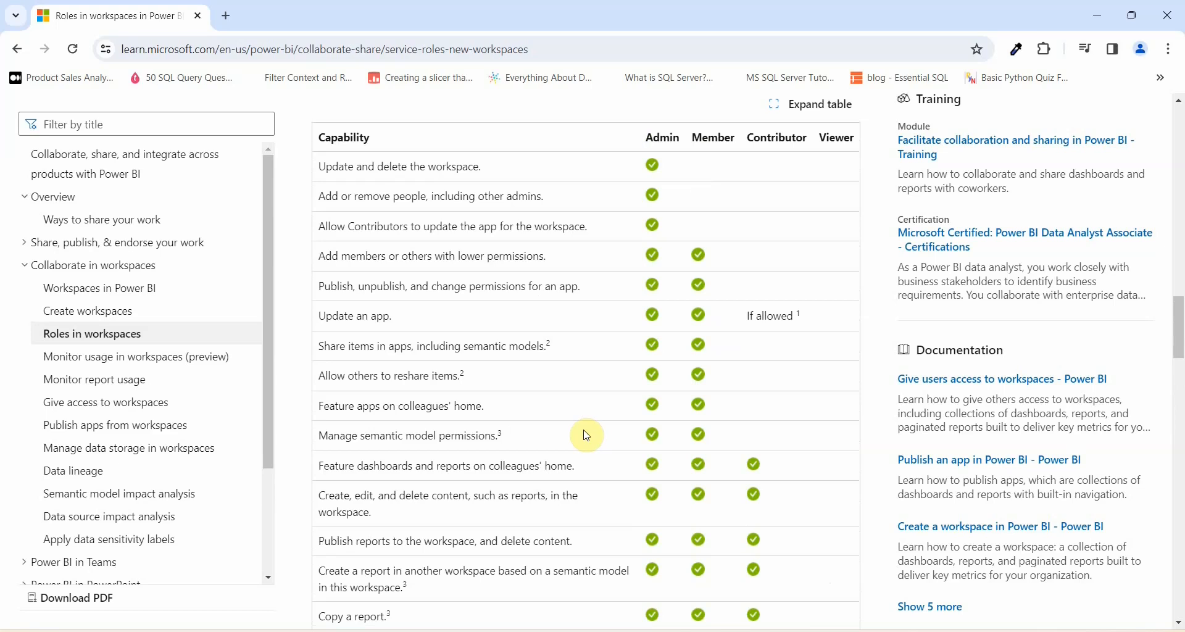
{"action": "mouse_move", "coordinate": [770, 403]}
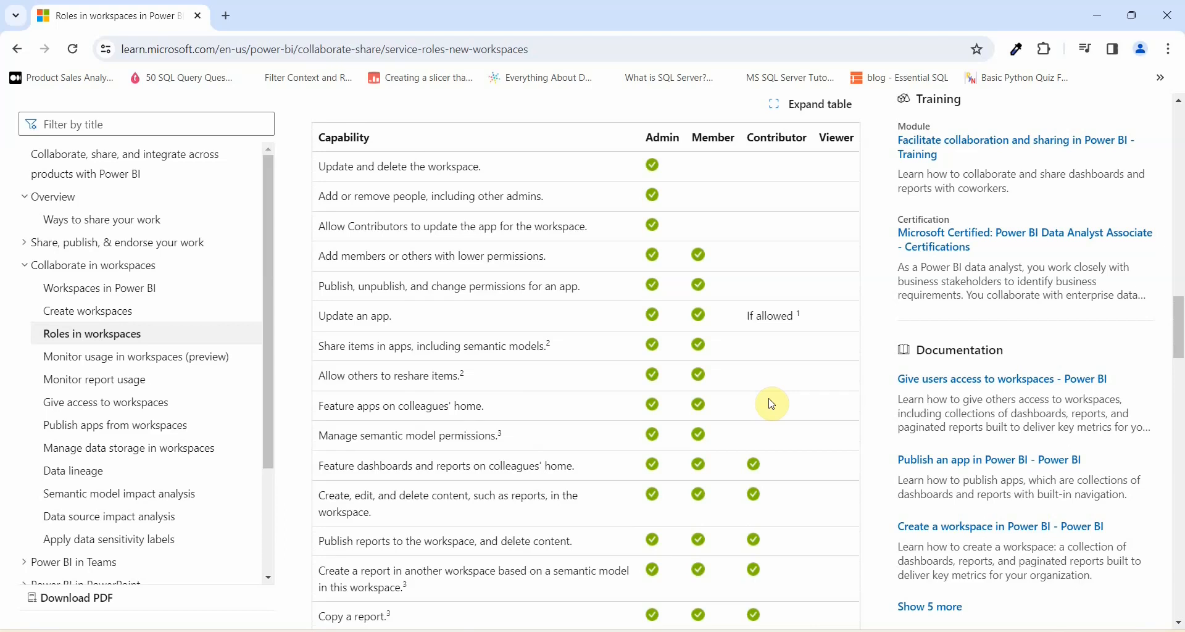
{"action": "scroll", "scroll_direction": "down", "scroll_amount": 3}
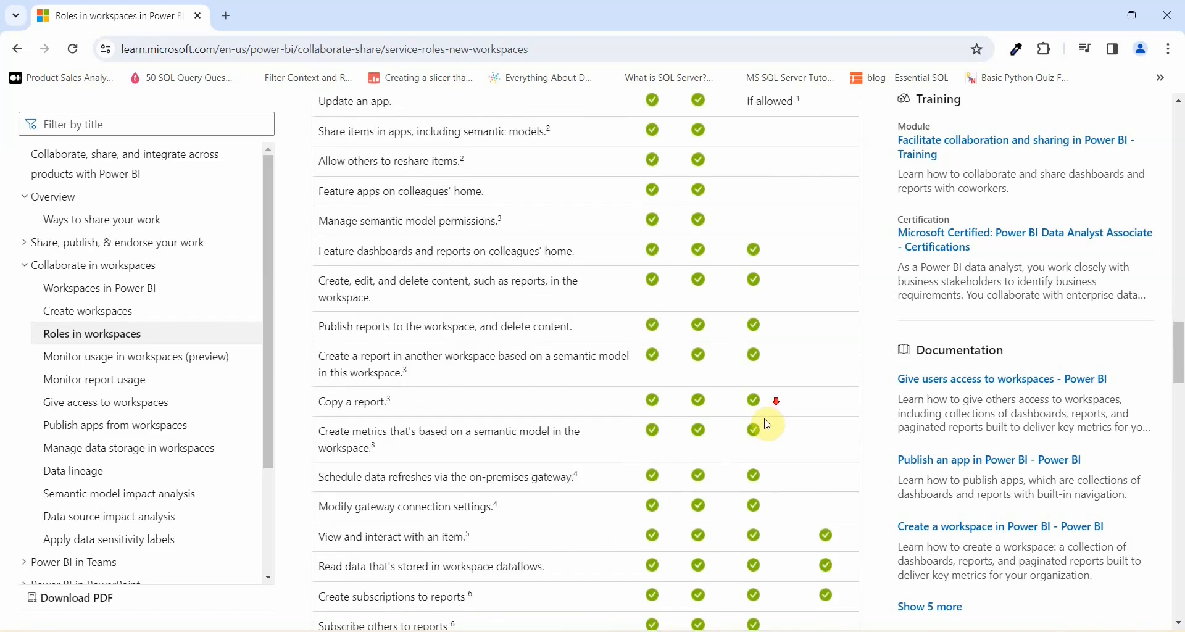
{"action": "scroll", "scroll_direction": "up", "scroll_amount": 3}
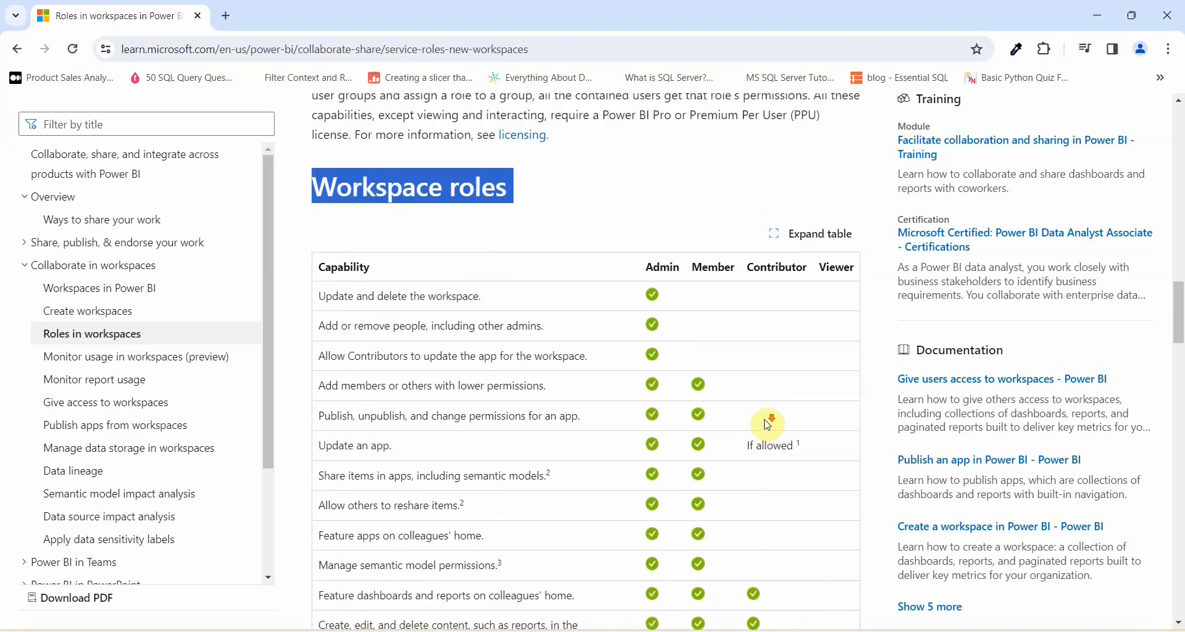
{"action": "scroll", "scroll_direction": "down", "scroll_amount": 3}
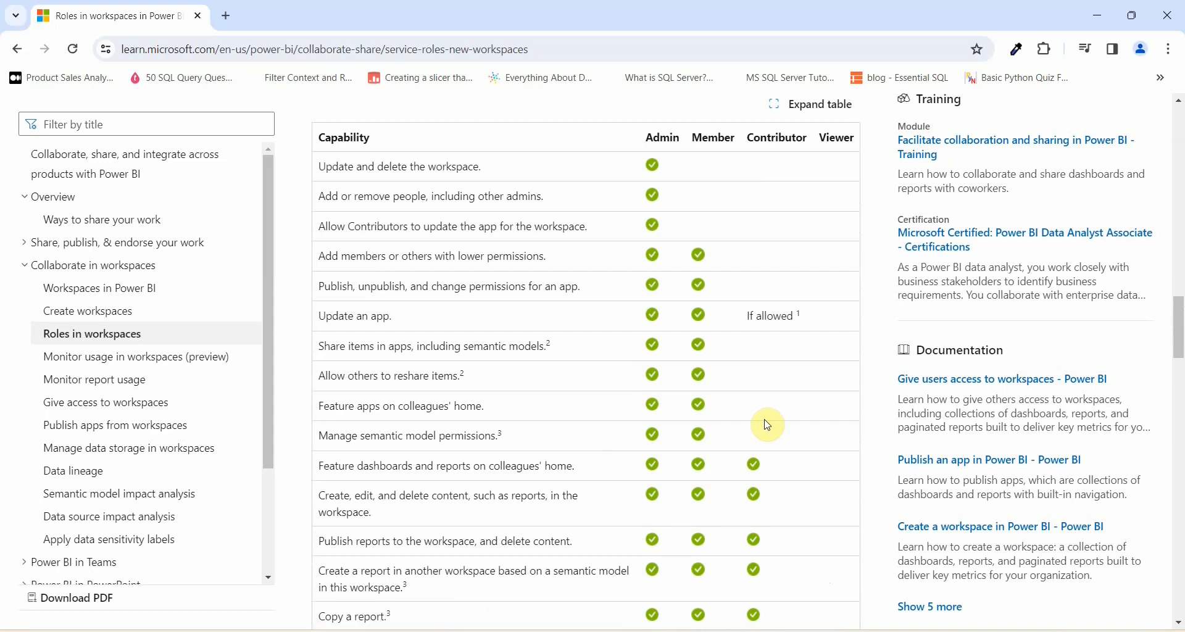
{"action": "mouse_move", "coordinate": [603, 410]}
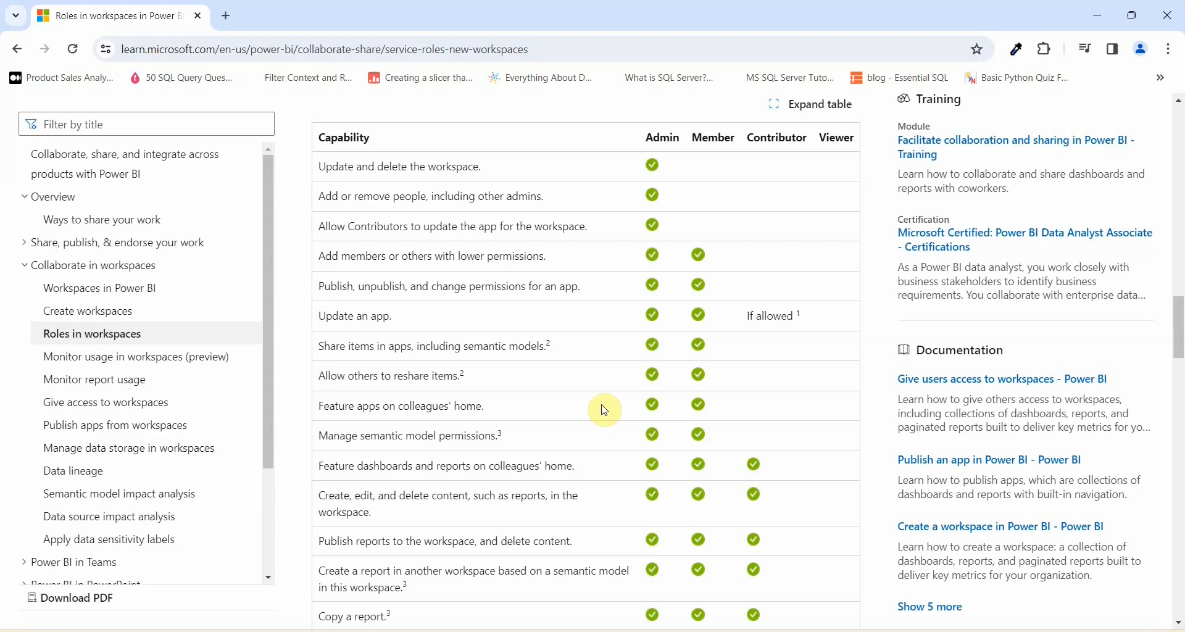
{"action": "mouse_move", "coordinate": [589, 382]}
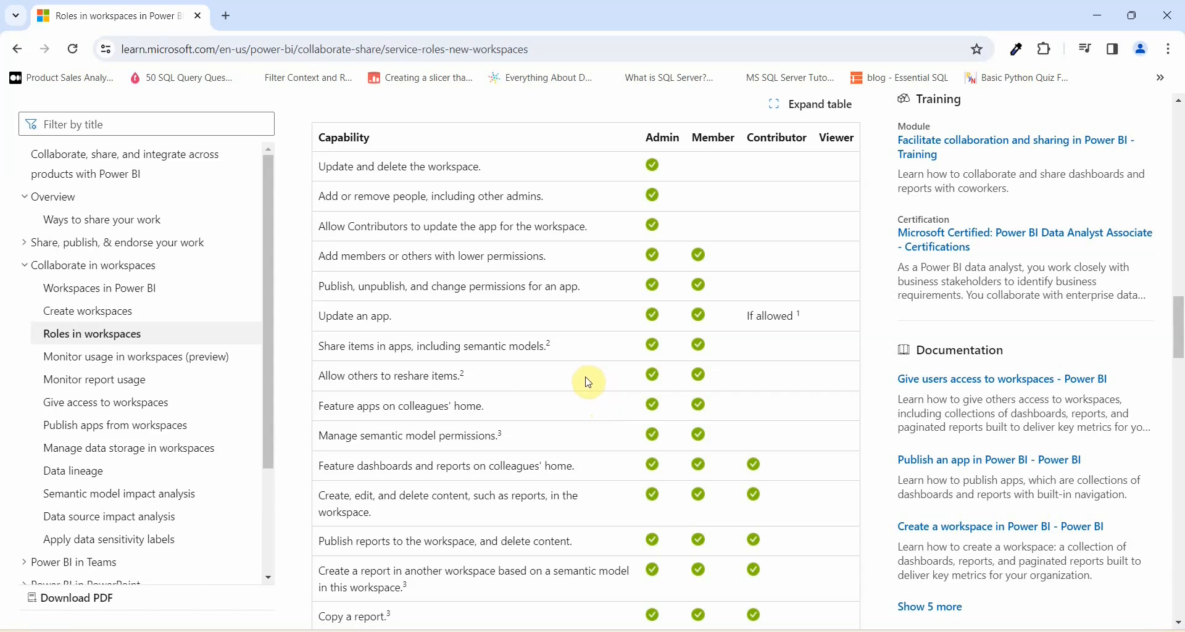
{"action": "mouse_move", "coordinate": [469, 412]}
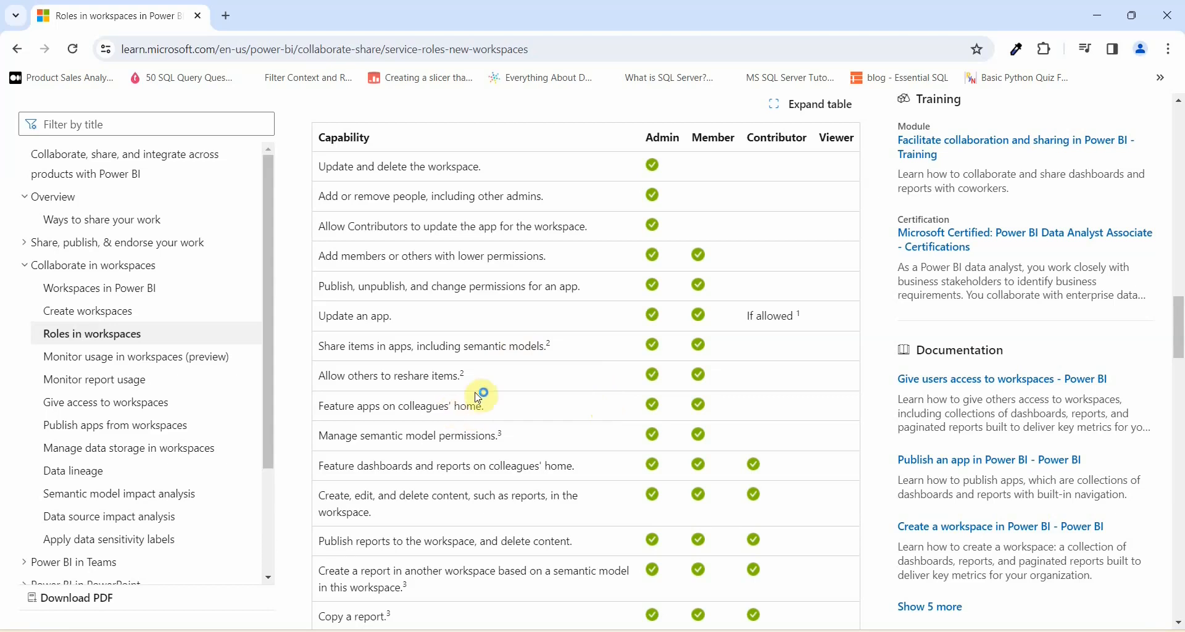
{"action": "scroll", "scroll_direction": "down", "scroll_amount": 3}
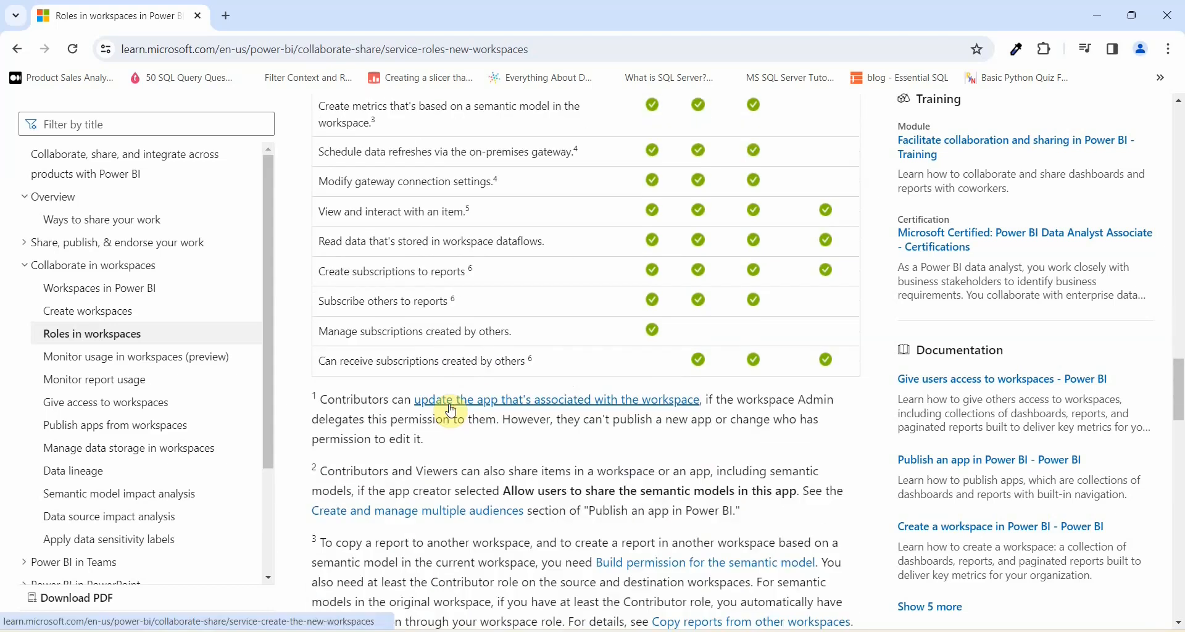
{"action": "scroll", "scroll_direction": "up", "scroll_amount": 3}
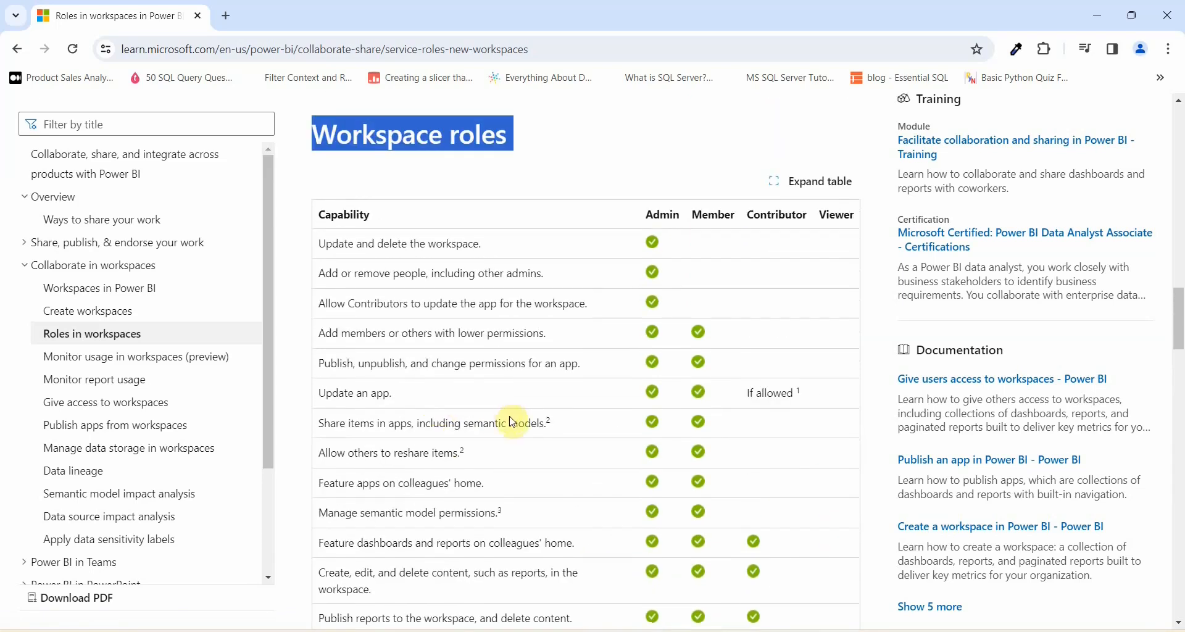
{"action": "mouse_move", "coordinate": [524, 414]}
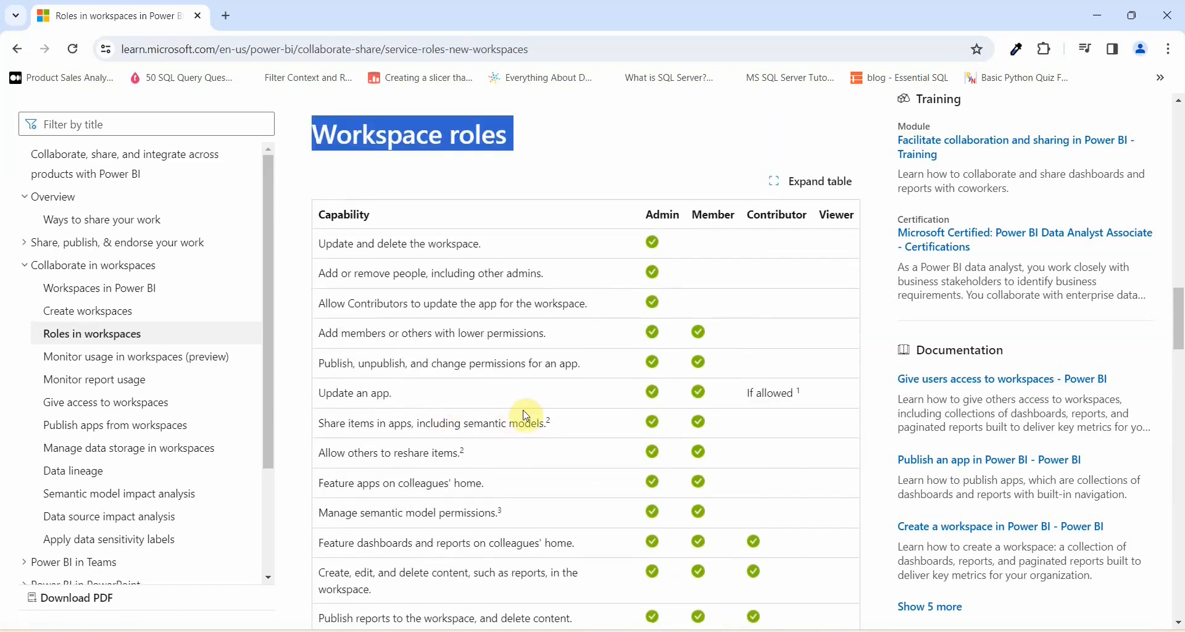
{"action": "mouse_move", "coordinate": [529, 411]}
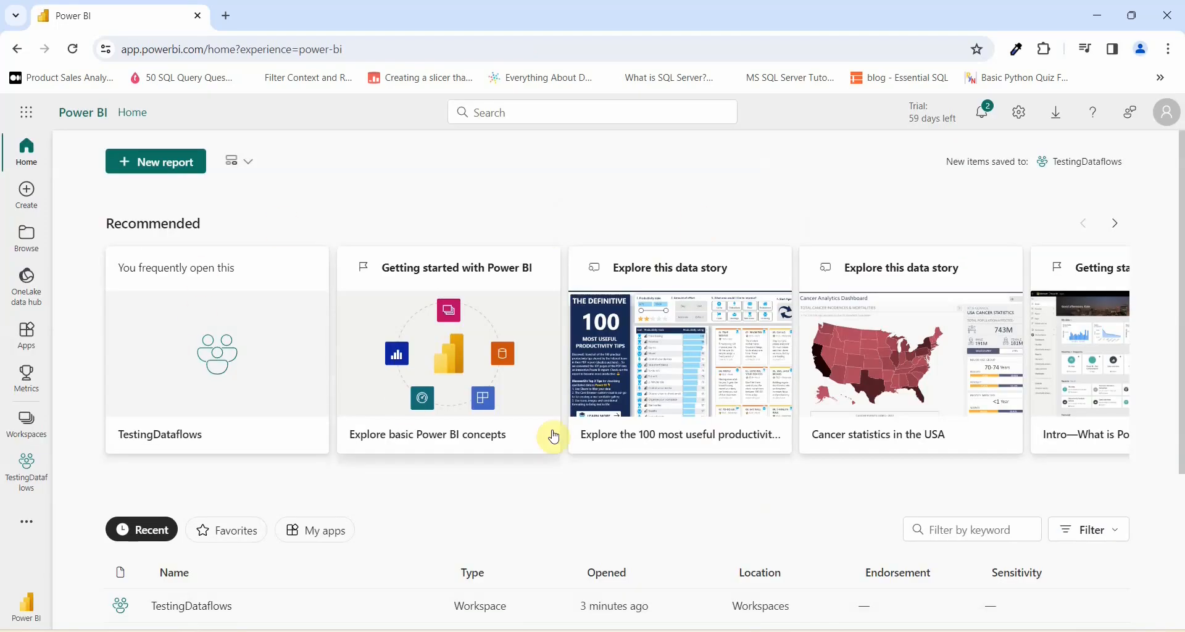
{"action": "mouse_move", "coordinate": [541, 475]}
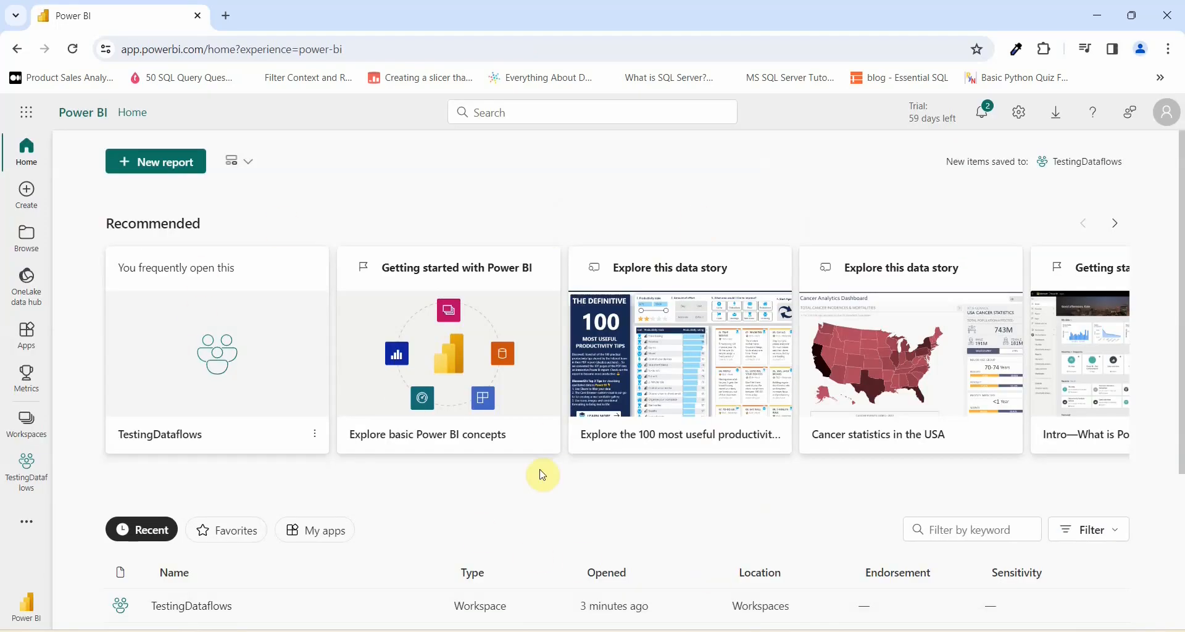
{"action": "mouse_move", "coordinate": [527, 472]}
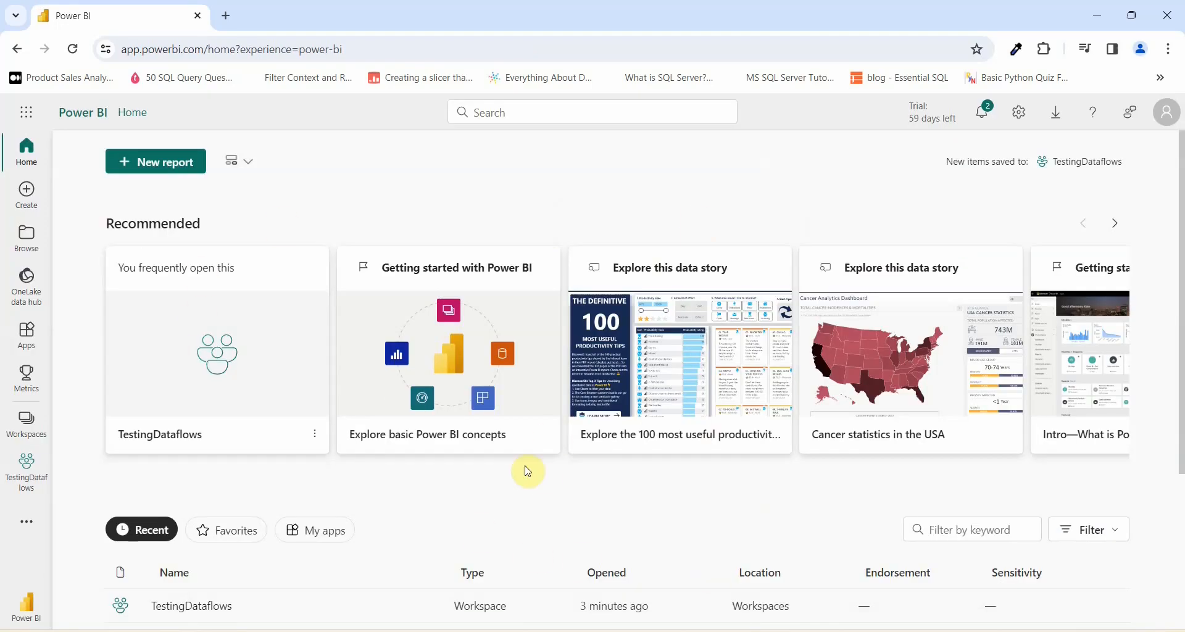
{"action": "mouse_move", "coordinate": [26, 467]}
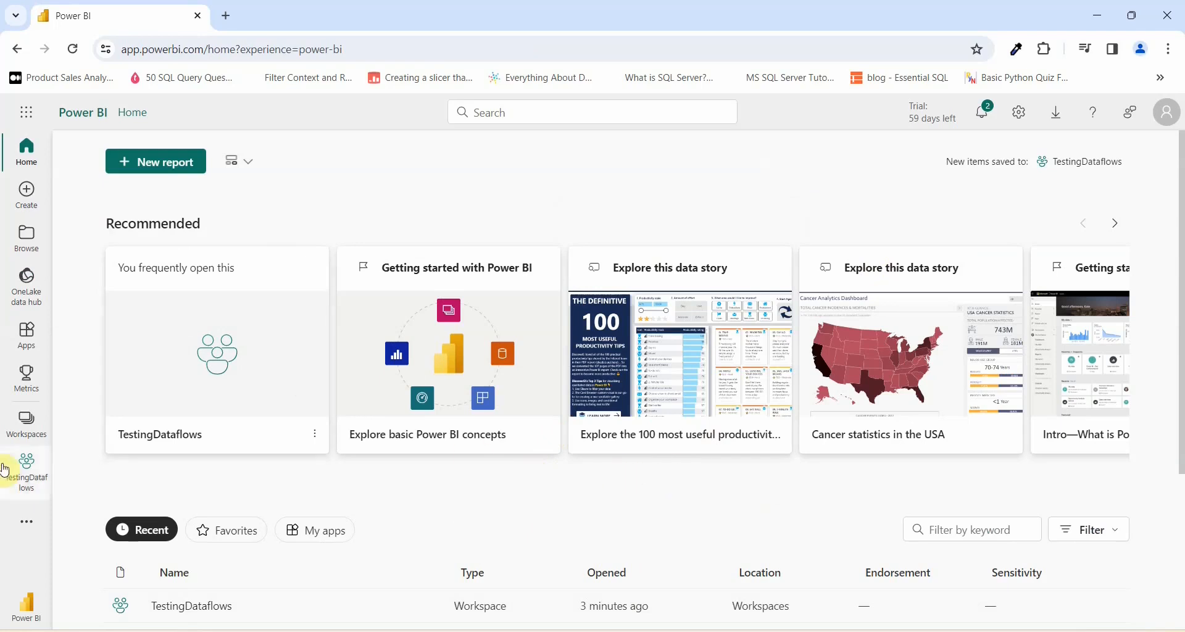
Show the workspaces list and the More options menu for TestingDataflows.
{"action": "left_click", "coordinate": [26, 420]}
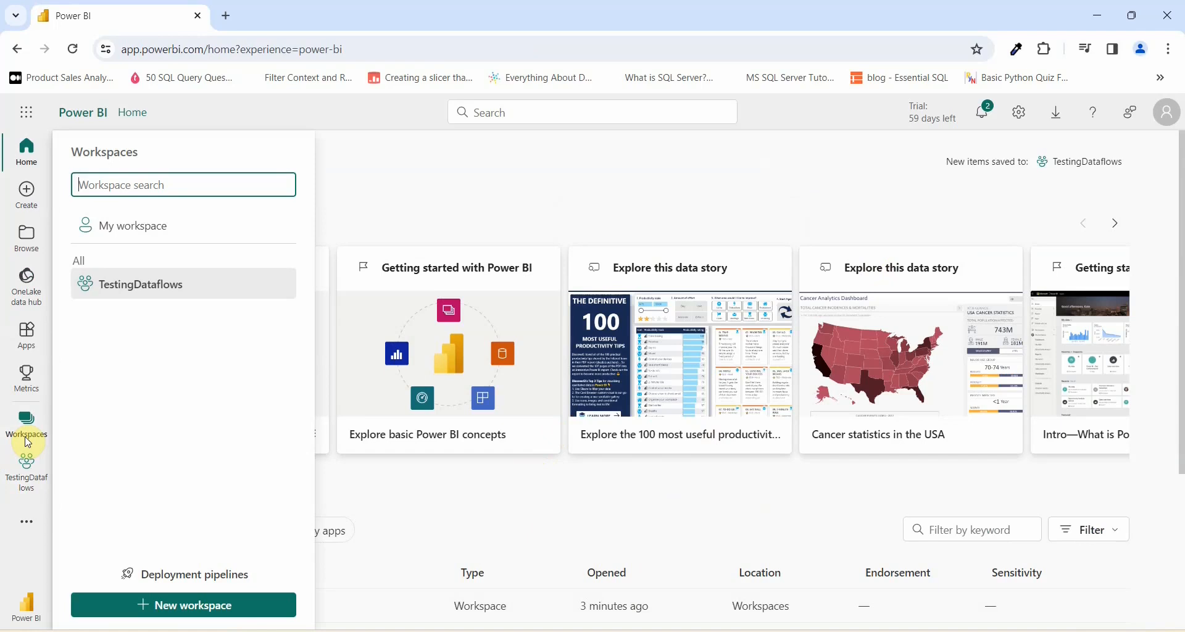
{"action": "mouse_move", "coordinate": [49, 444]}
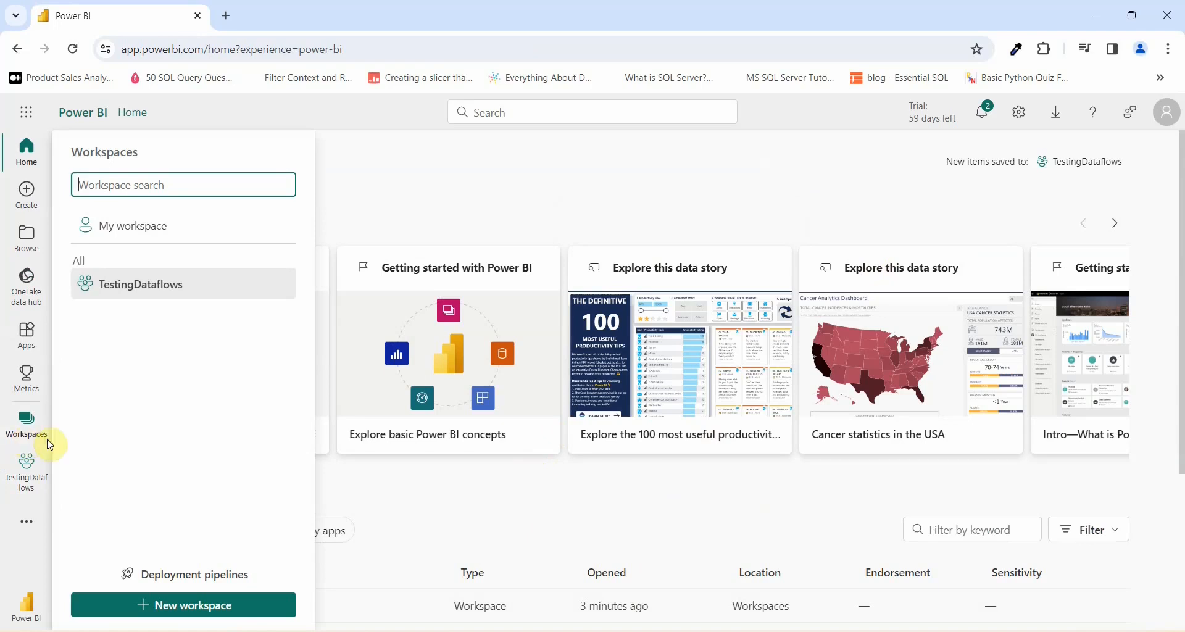
{"action": "mouse_move", "coordinate": [274, 292]}
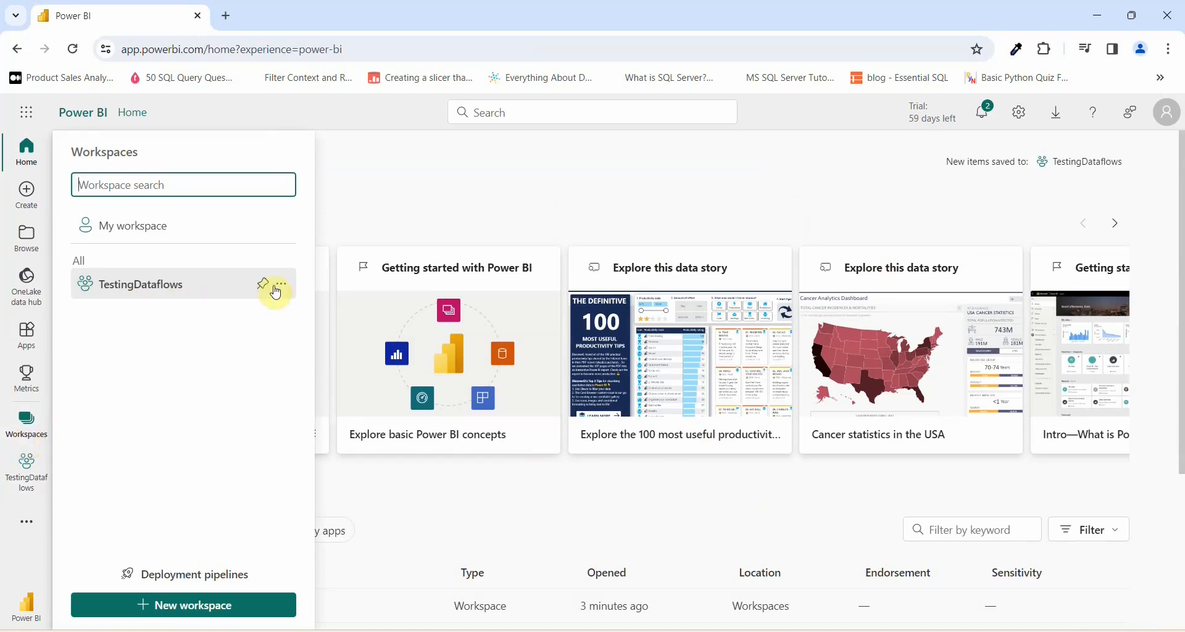
{"action": "left_click", "coordinate": [280, 288]}
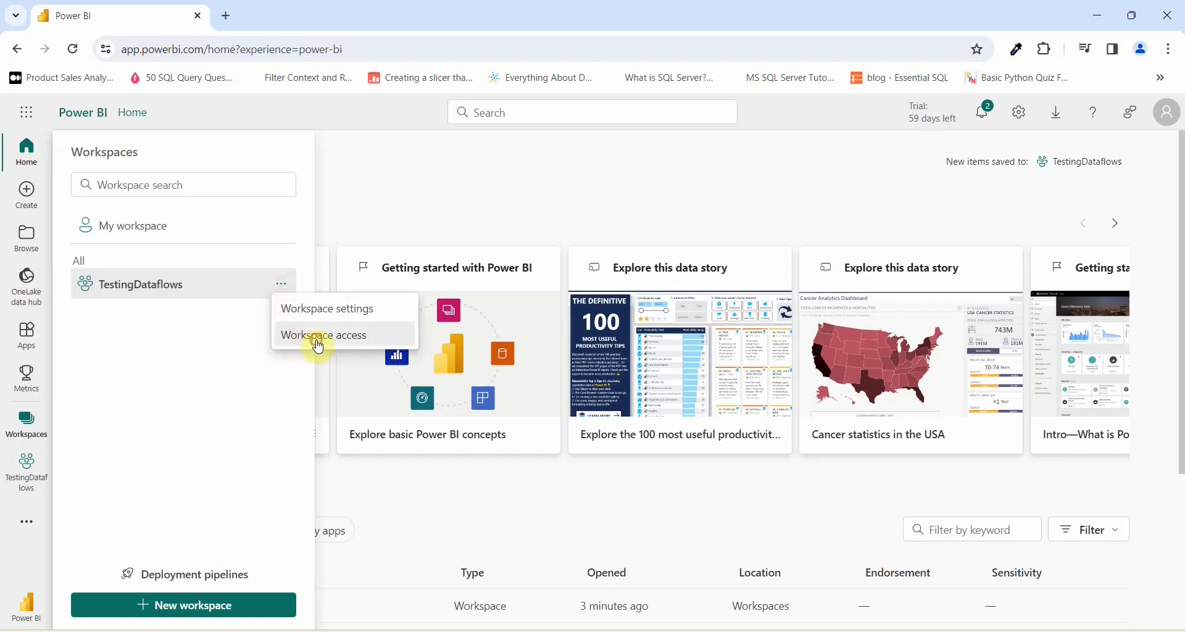
Go from Workspace access to the Add people pane and list the roles Admin, Member, Contributor, Viewer.
{"action": "left_click", "coordinate": [324, 335]}
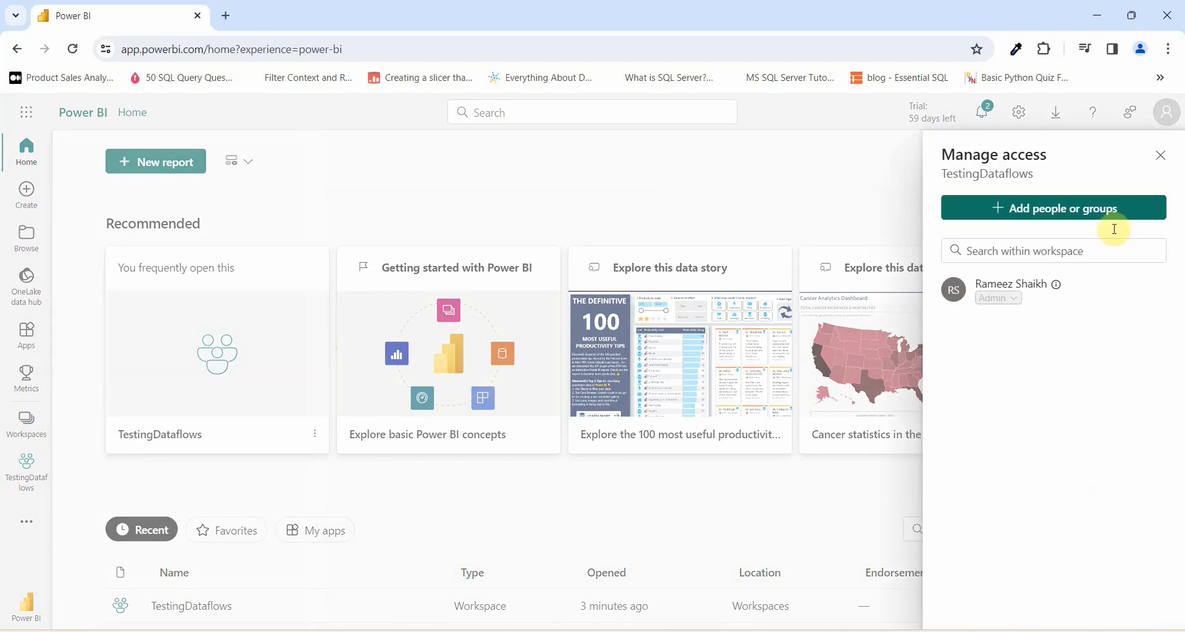
{"action": "mouse_move", "coordinate": [1055, 217]}
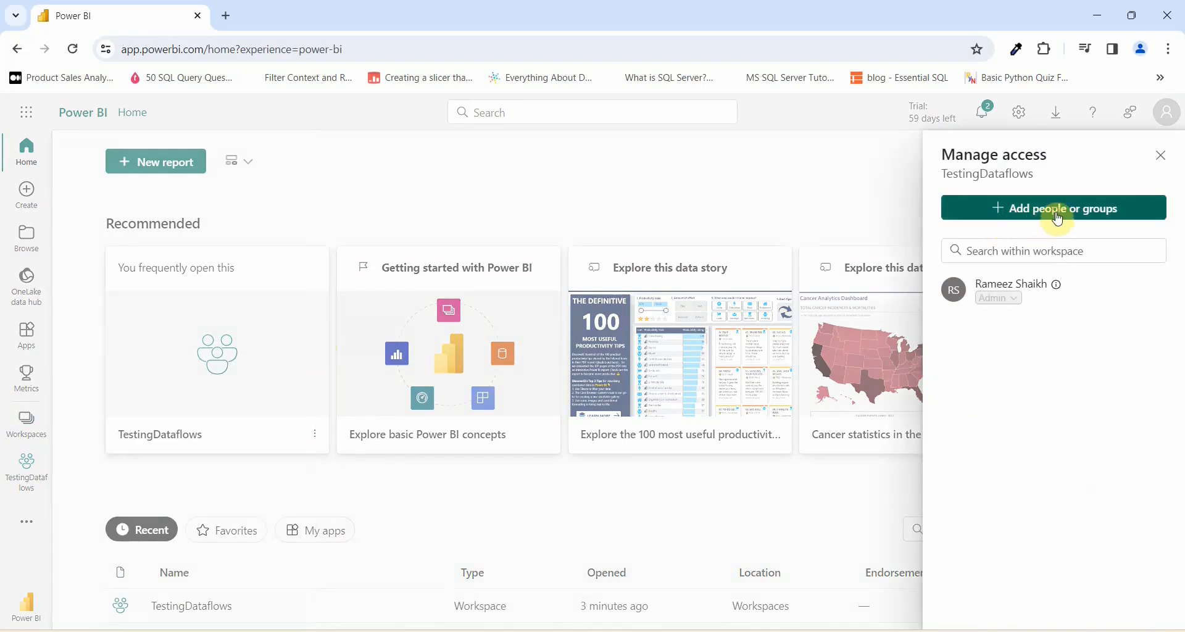
{"action": "left_click", "coordinate": [1053, 208]}
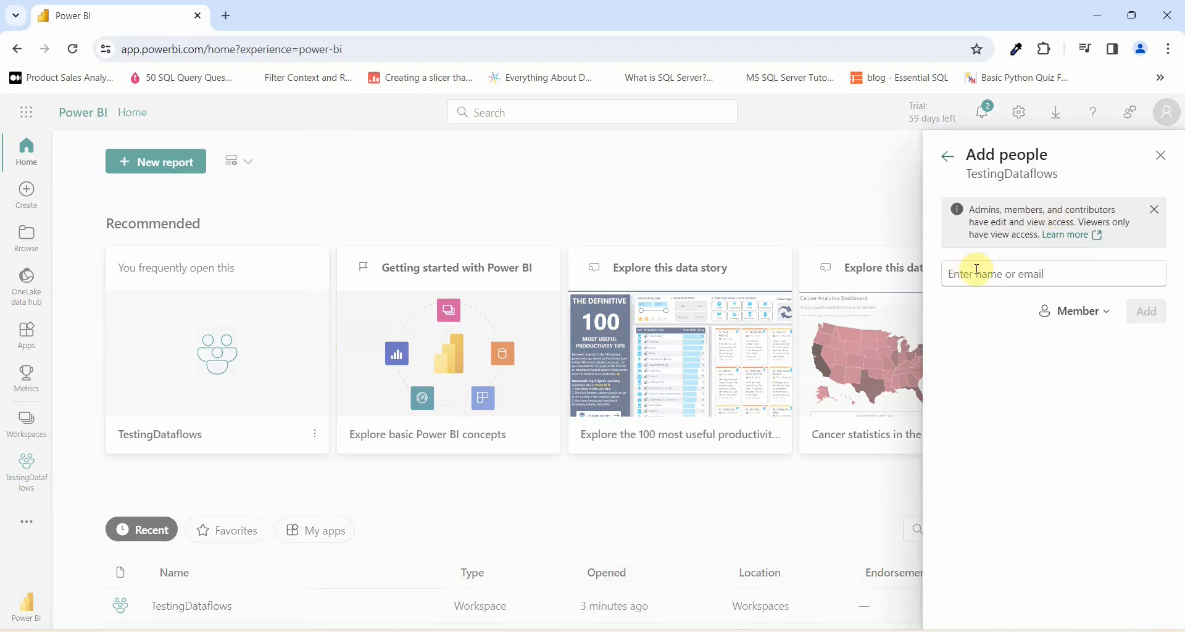
{"action": "mouse_move", "coordinate": [955, 274]}
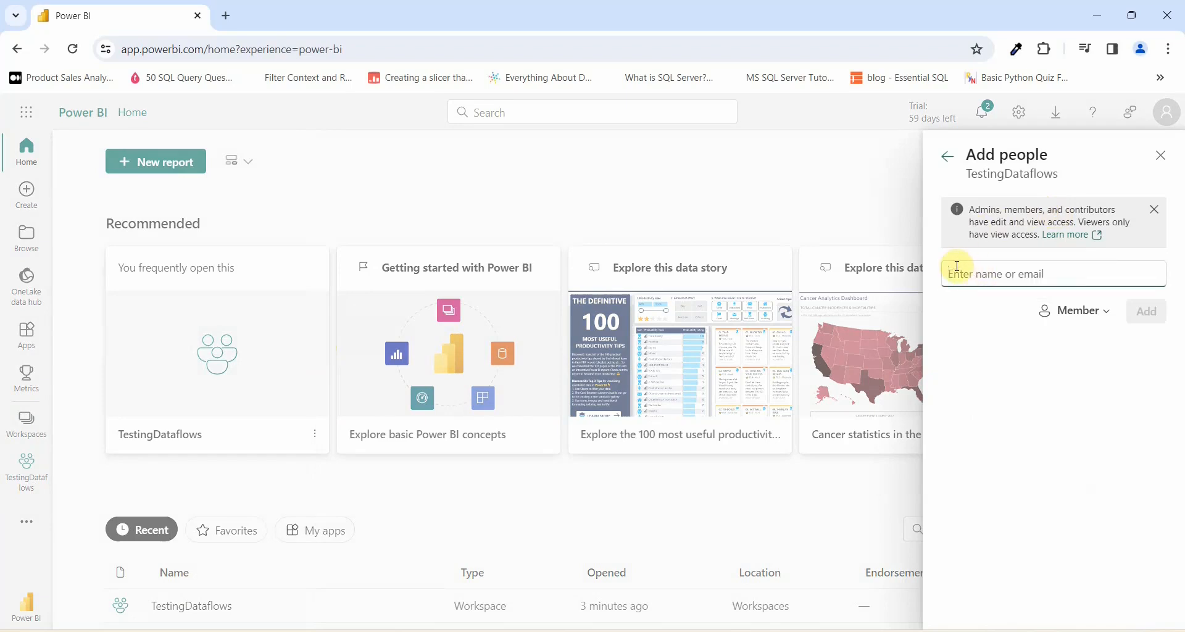
{"action": "mouse_move", "coordinate": [1075, 311]}
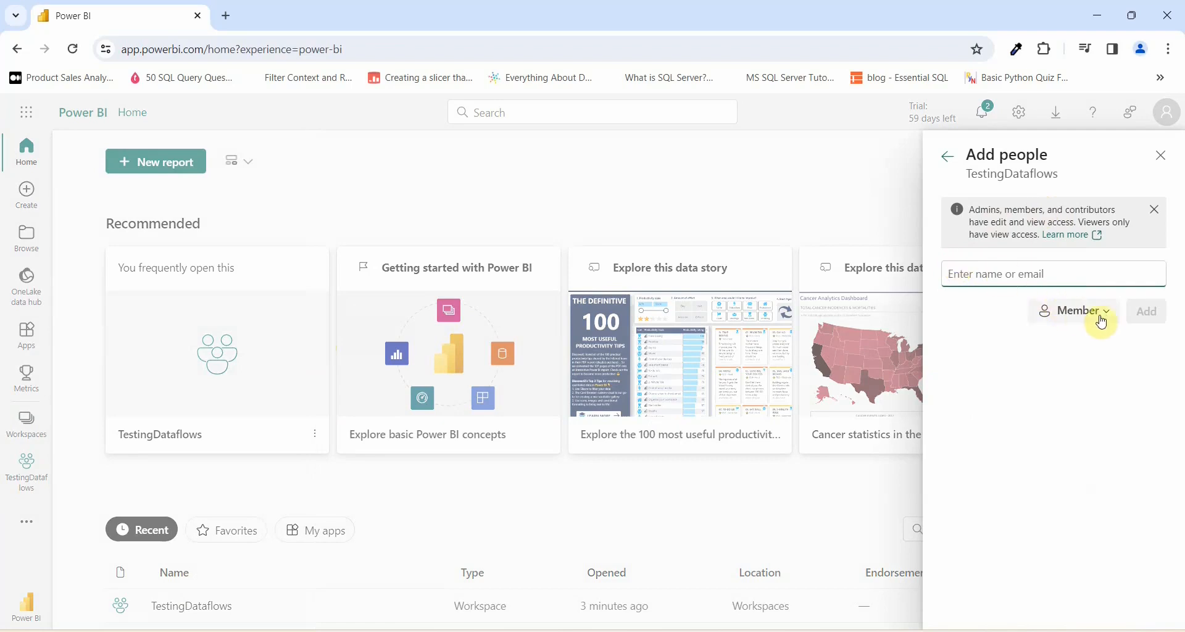
{"action": "left_click", "coordinate": [1073, 311]}
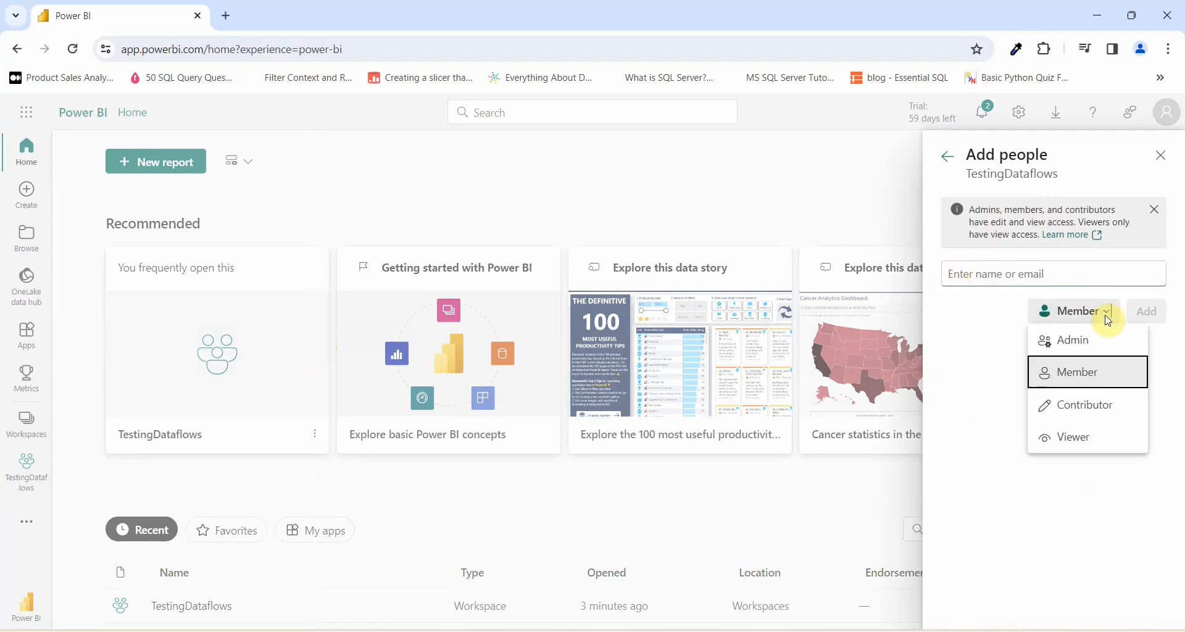
{"action": "mouse_move", "coordinate": [1106, 324]}
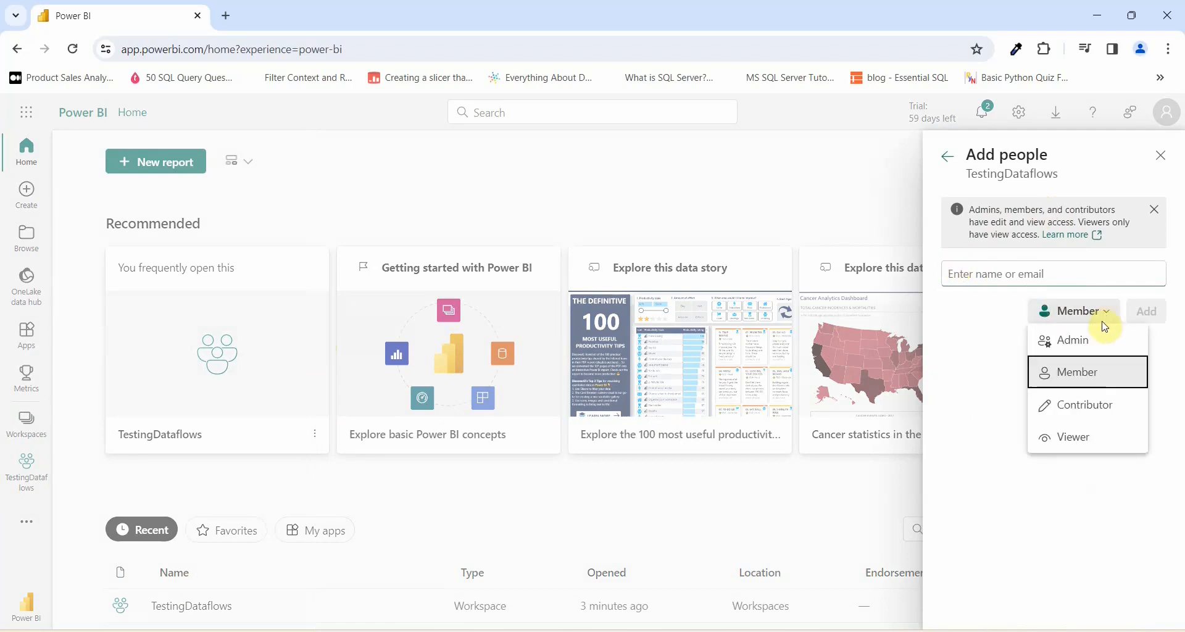
{"action": "mouse_move", "coordinate": [1093, 387]}
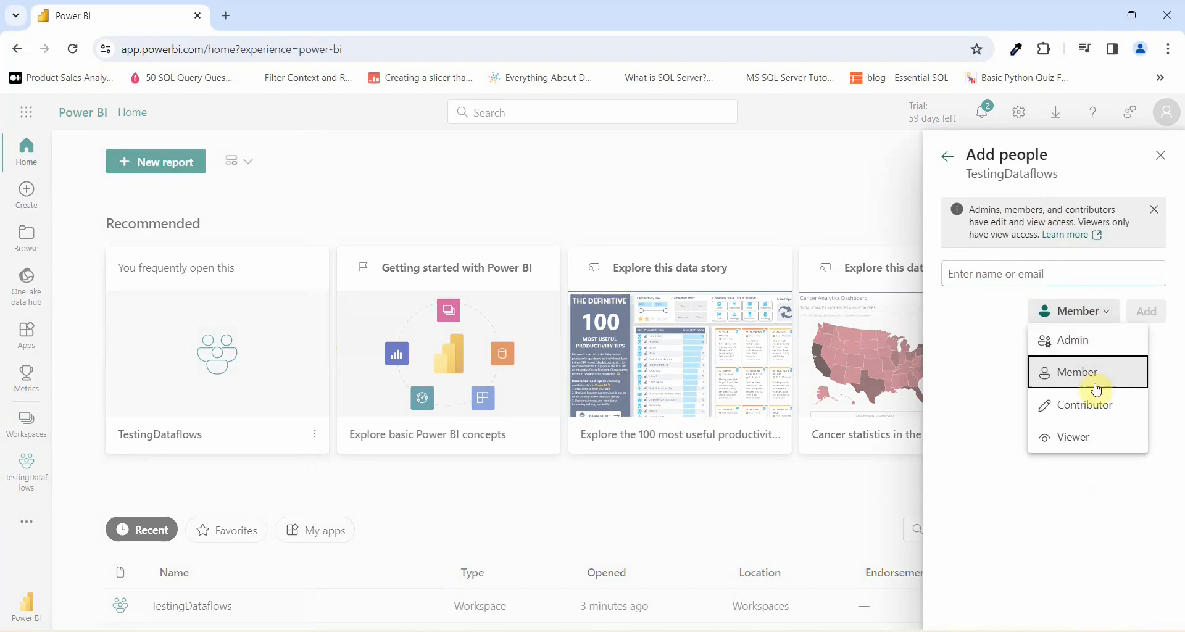
{"action": "mouse_move", "coordinate": [1065, 448]}
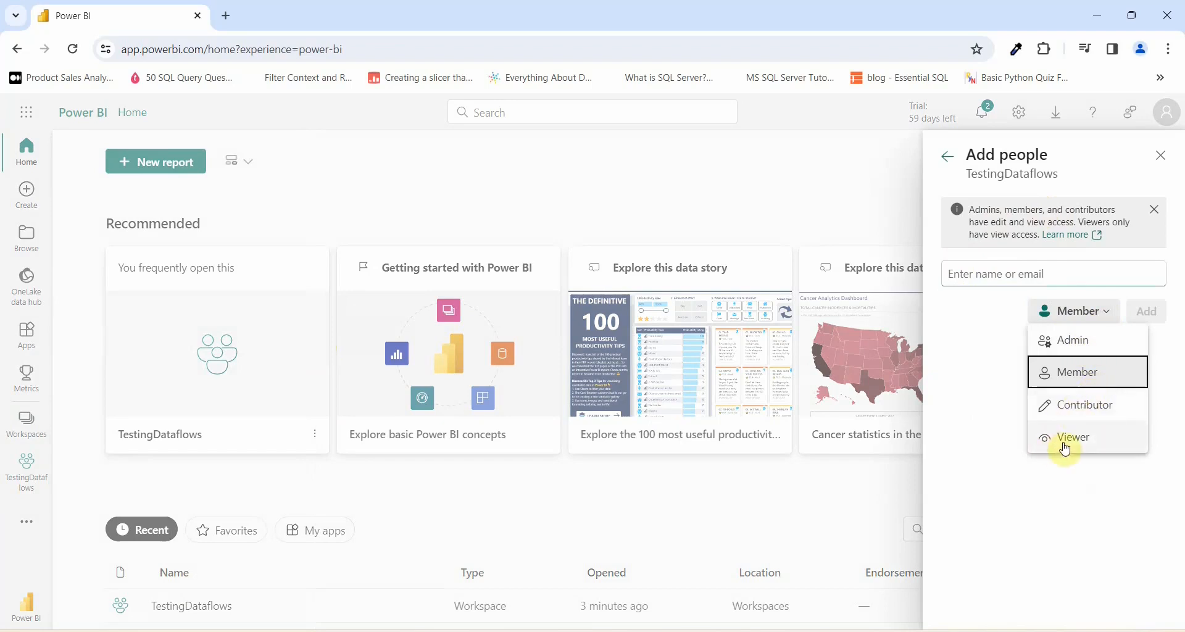
{"action": "mouse_move", "coordinate": [1061, 430]}
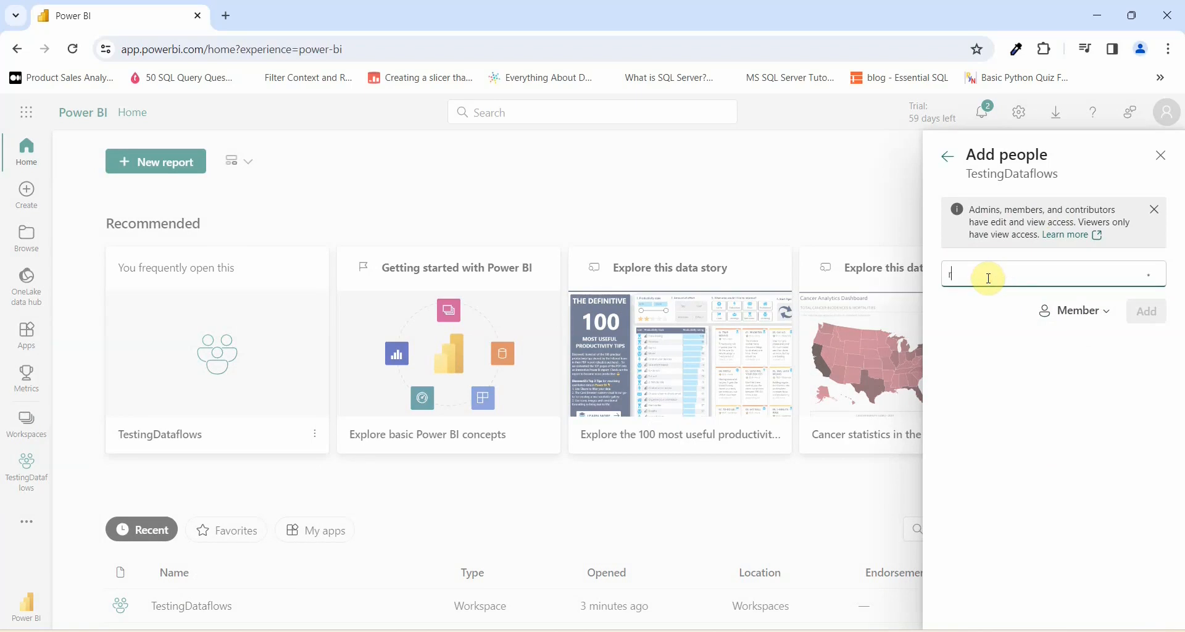
{"action": "left_click", "coordinate": [1071, 335]}
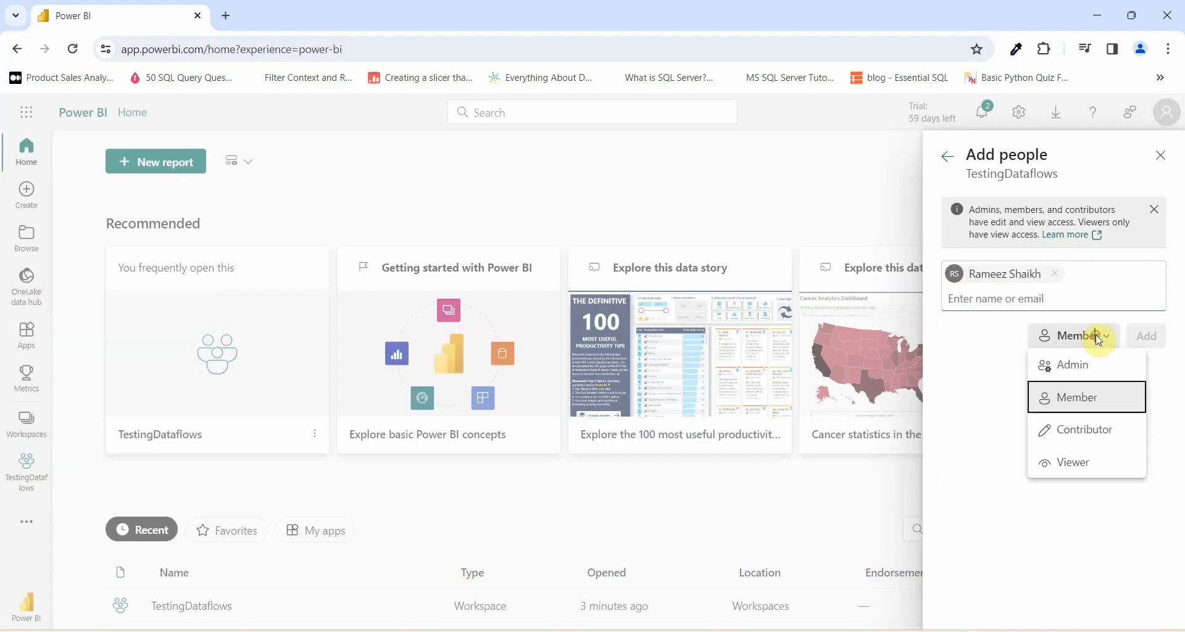
{"action": "mouse_move", "coordinate": [1072, 462]}
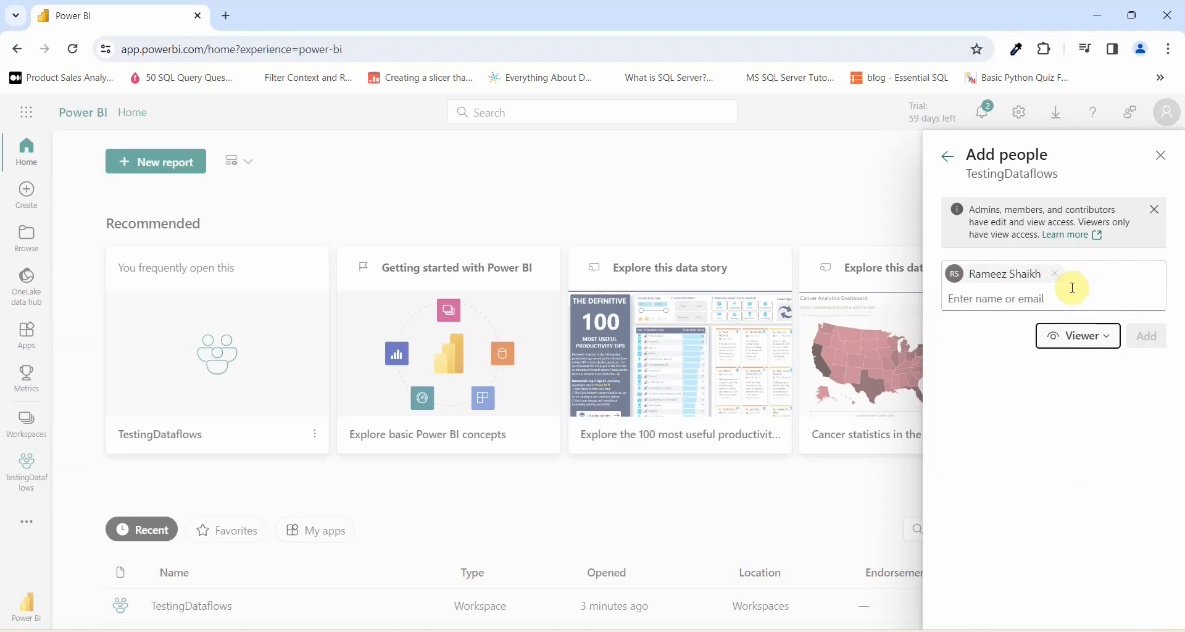
{"action": "mouse_move", "coordinate": [1015, 303]}
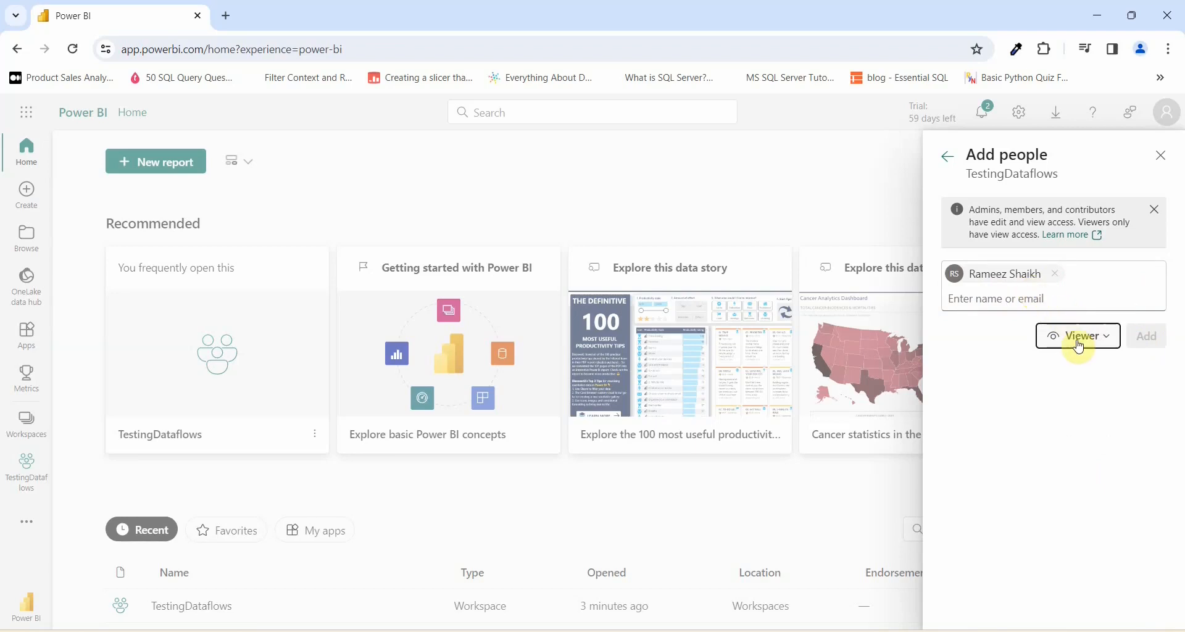
{"action": "left_click", "coordinate": [1077, 336]}
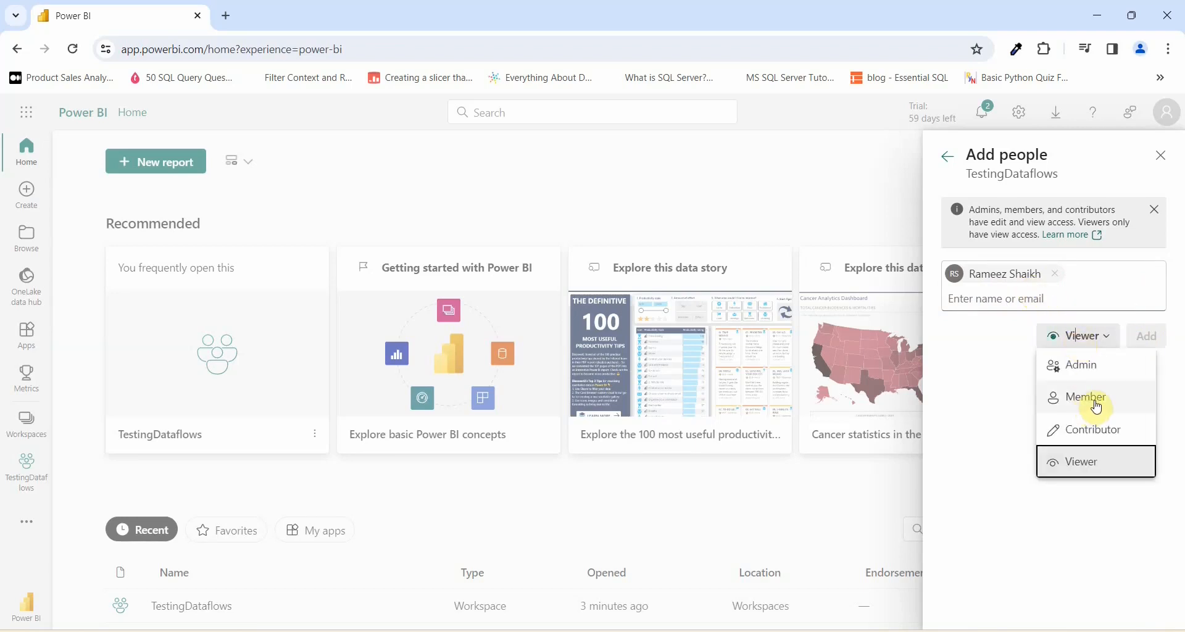
{"action": "left_click", "coordinate": [1084, 397]}
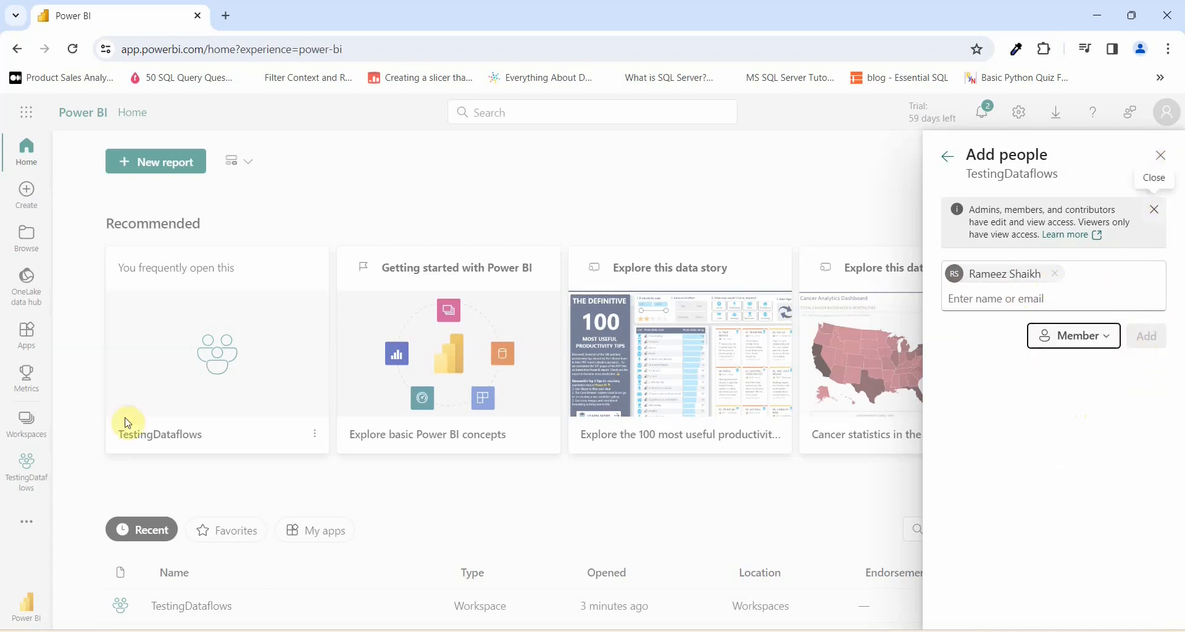
{"action": "mouse_move", "coordinate": [172, 527]}
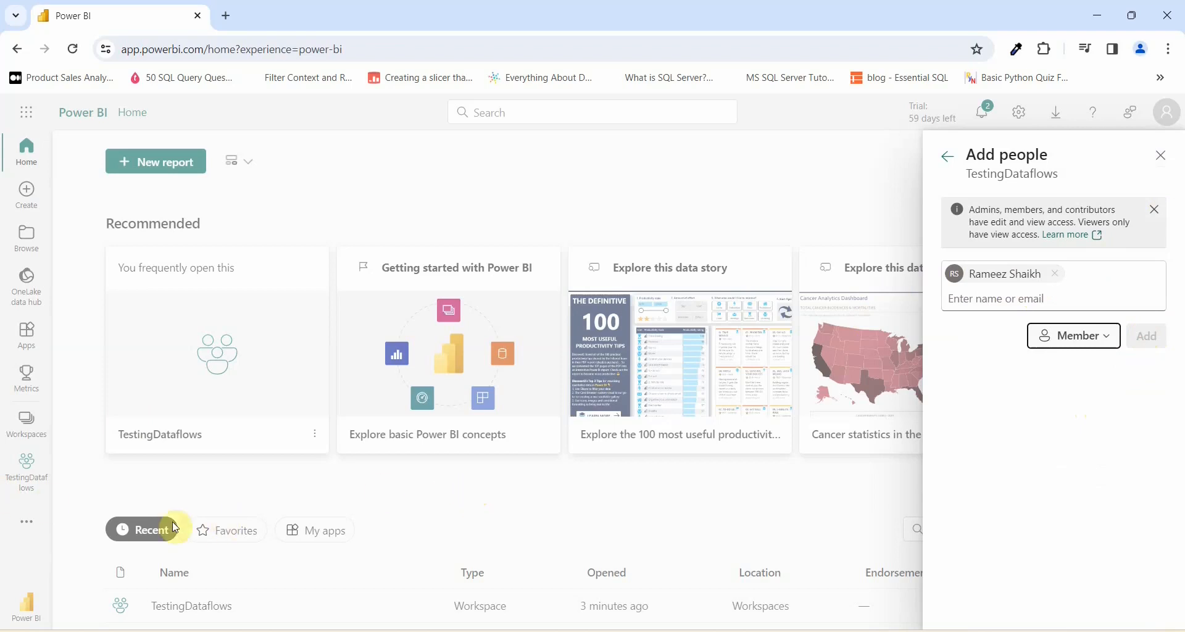
{"action": "mouse_move", "coordinate": [746, 476]}
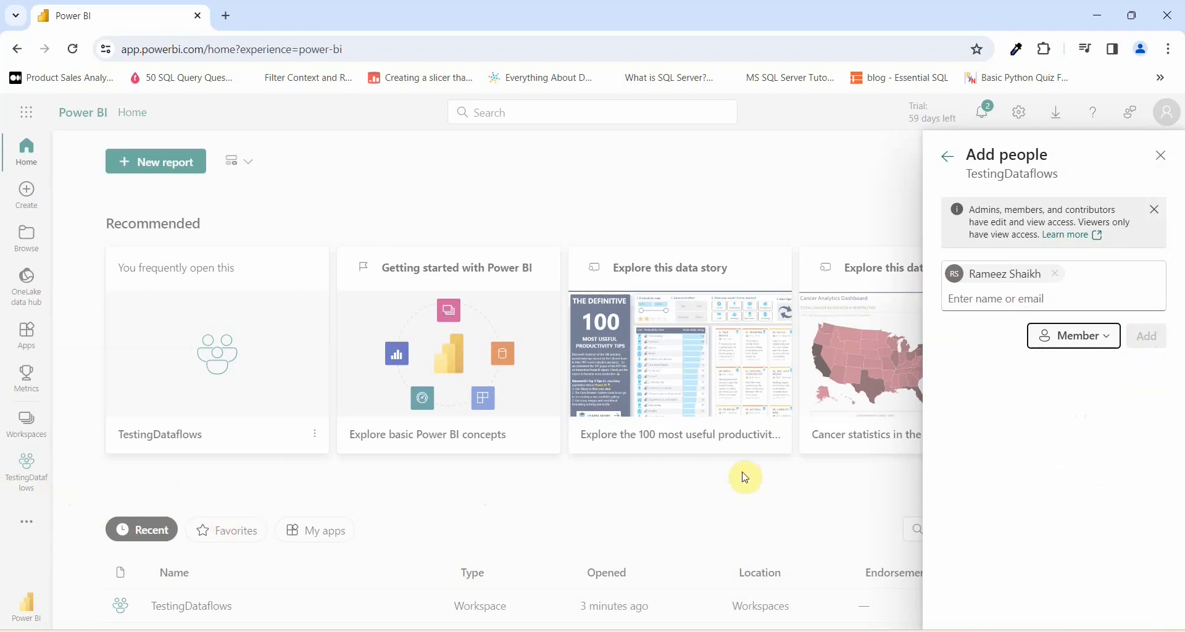
{"action": "mouse_move", "coordinate": [1035, 242]}
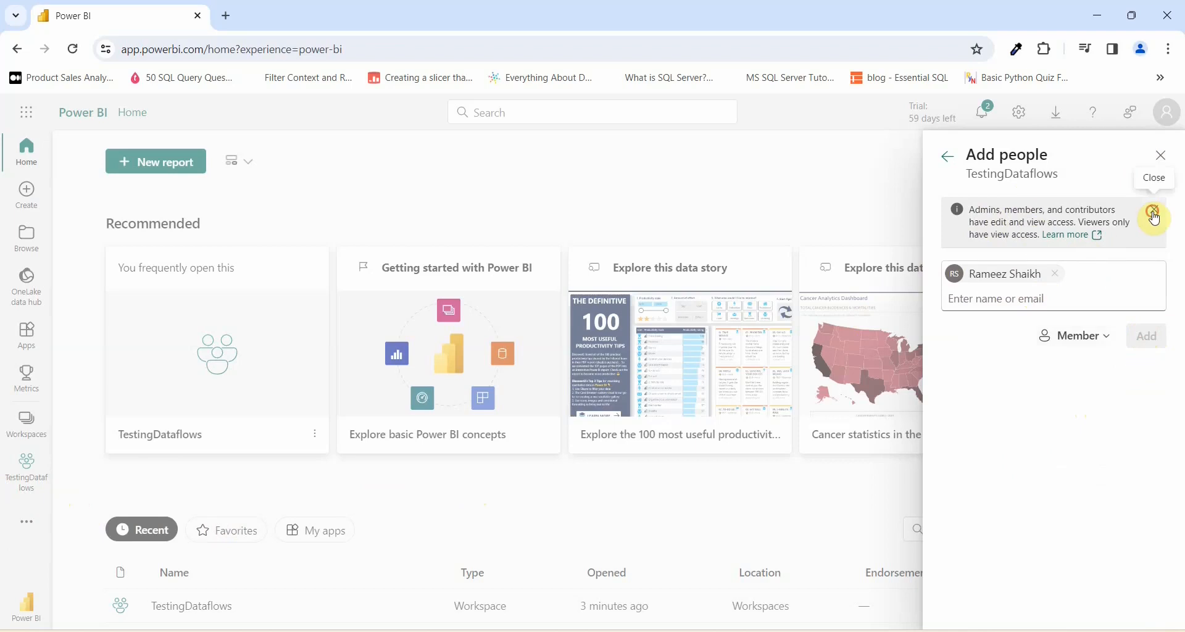
Dismiss the role-permissions note and close the Add people pane, returning to Home.
{"action": "left_click", "coordinate": [1153, 210]}
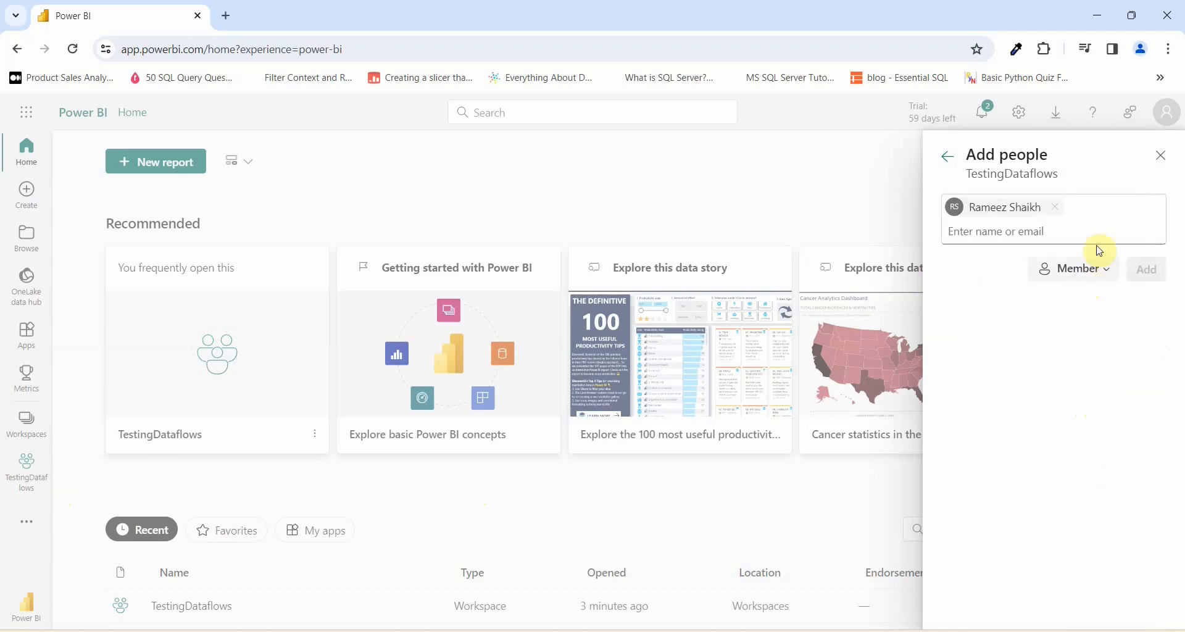
{"action": "left_click", "coordinate": [1161, 155]}
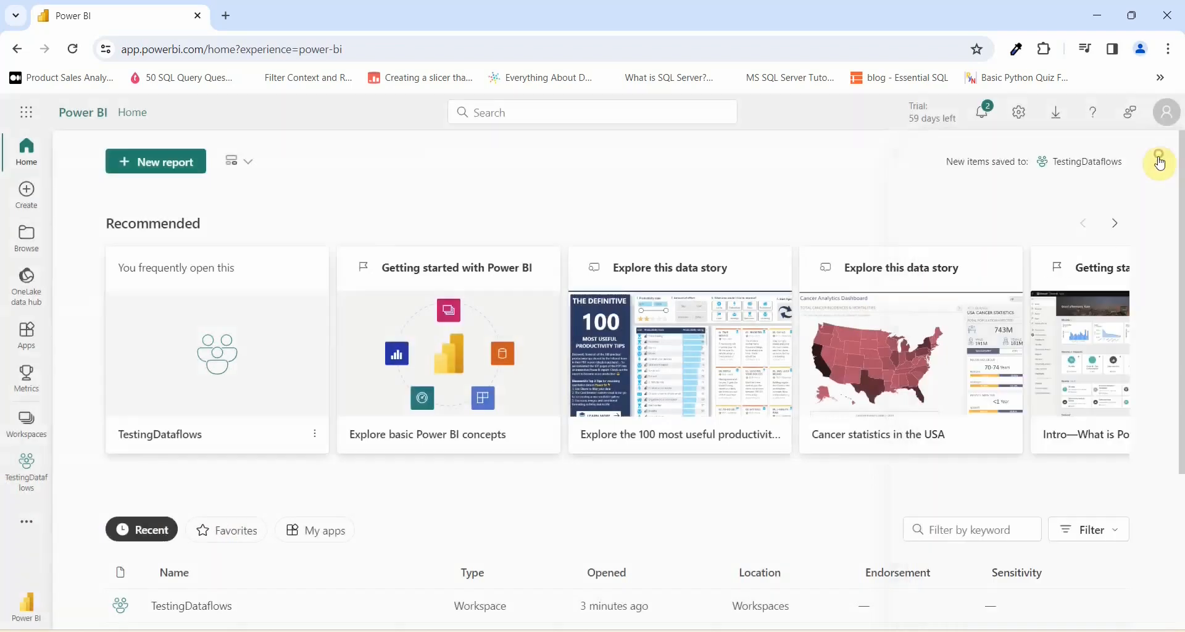
{"action": "mouse_move", "coordinate": [516, 482]}
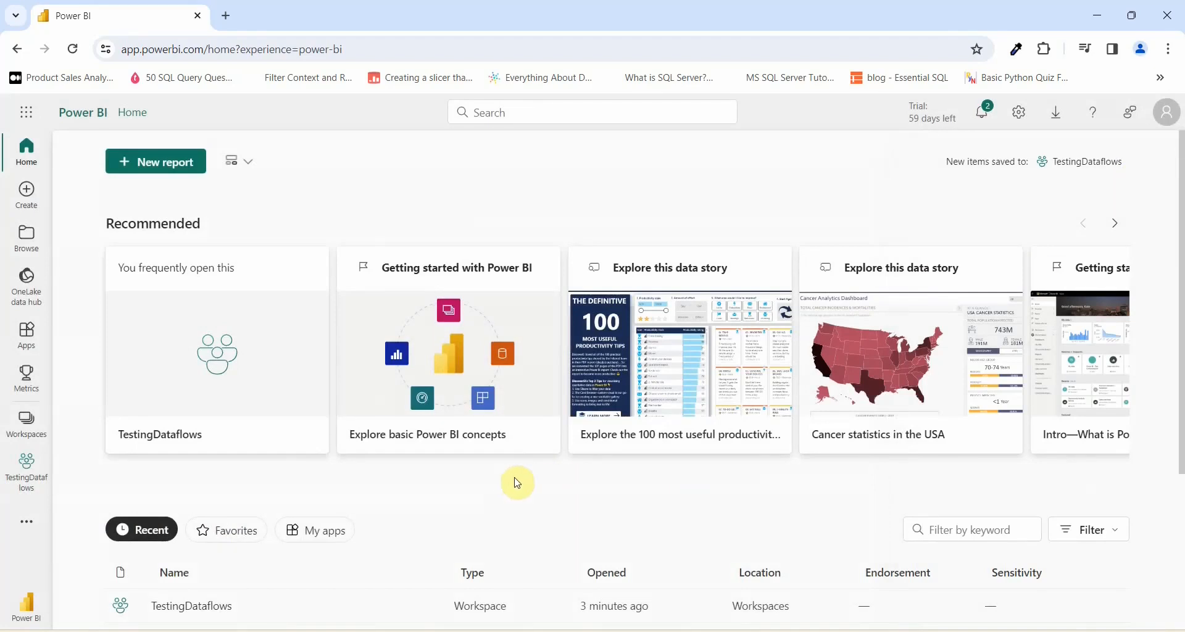
{"action": "mouse_move", "coordinate": [830, 522]}
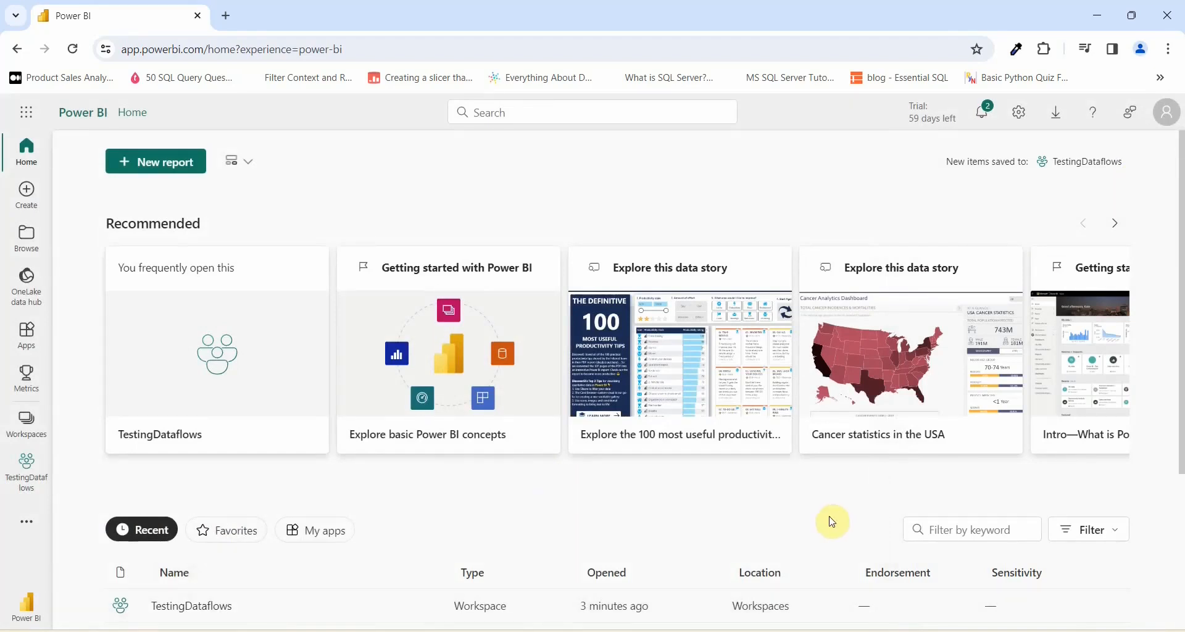
{"action": "mouse_move", "coordinate": [797, 509]}
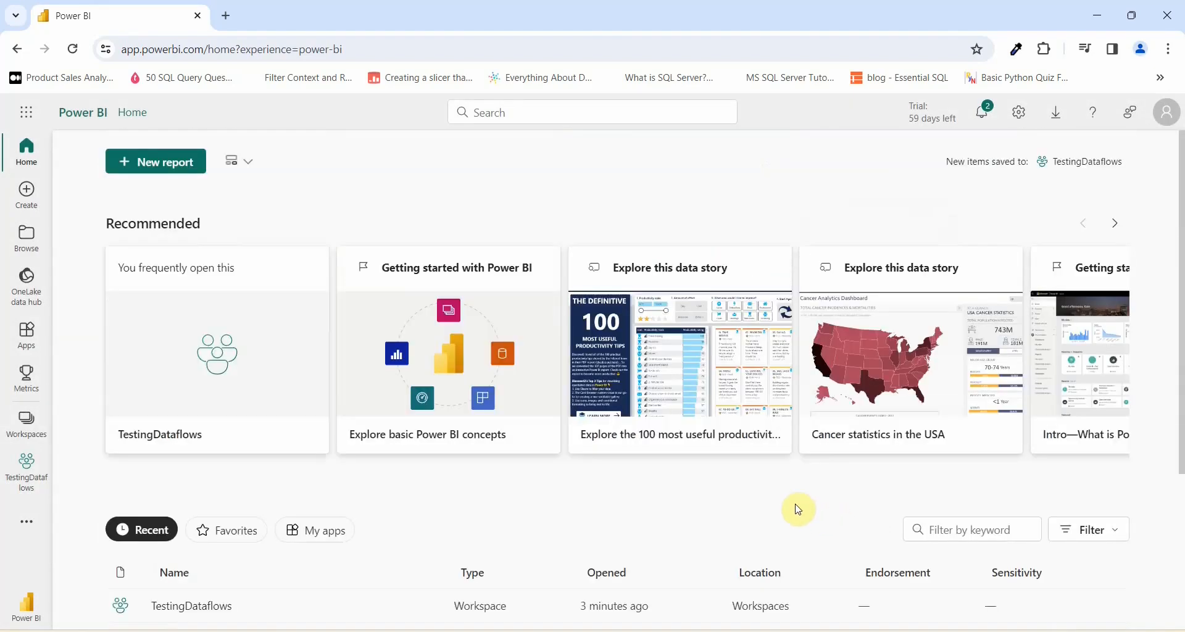